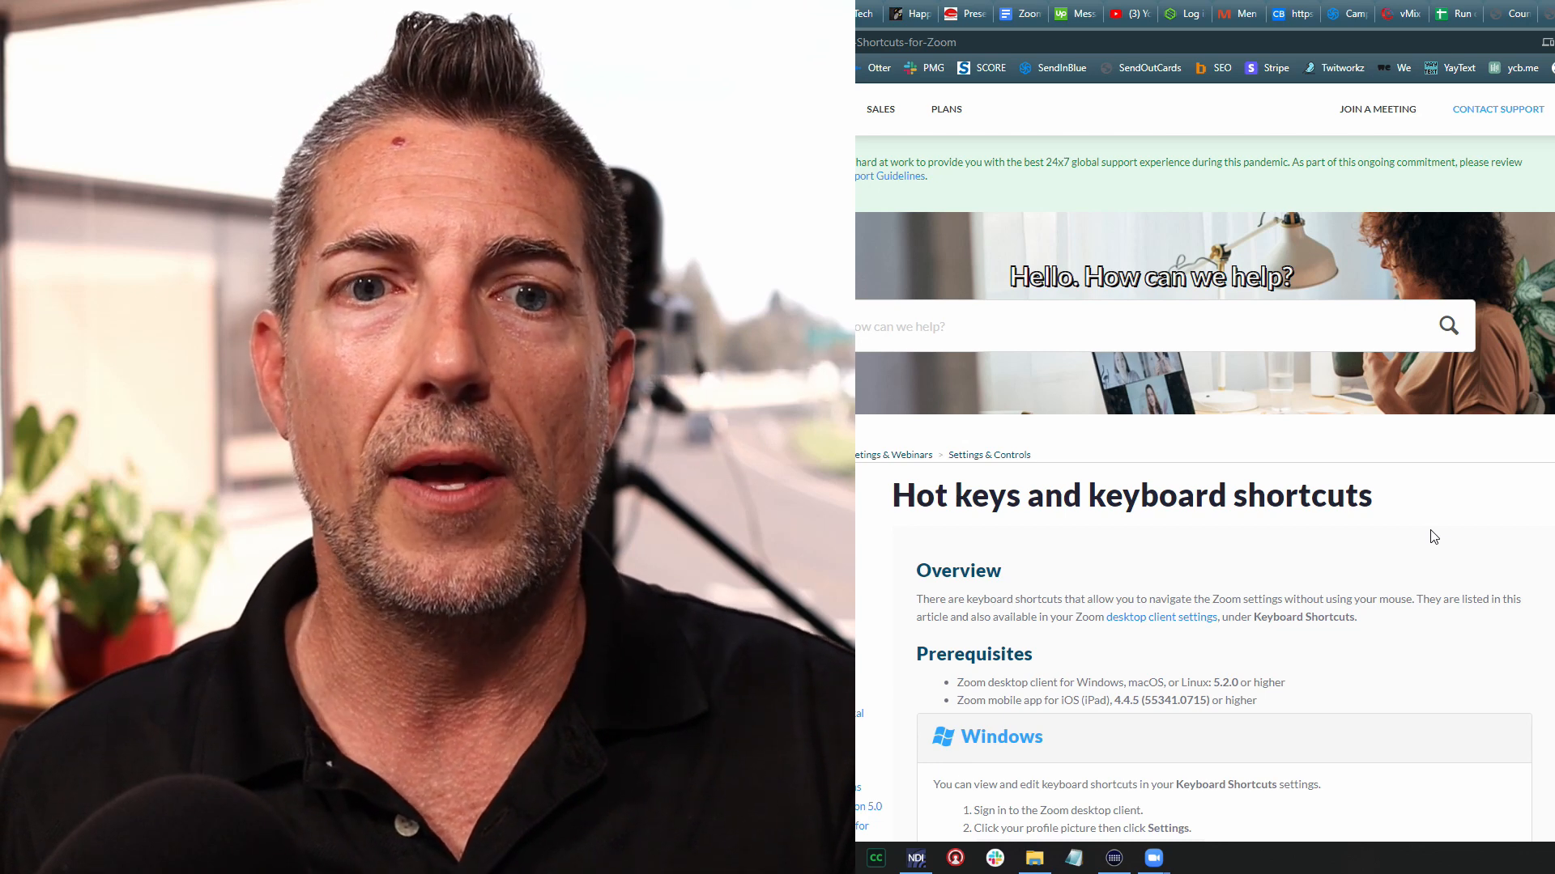
Scroll the Zoom shortcuts article down to the Meeting section listing Alt+A: Mute/unmute audio
{"action": "scroll", "scroll_direction": "down", "scroll_amount": 3}
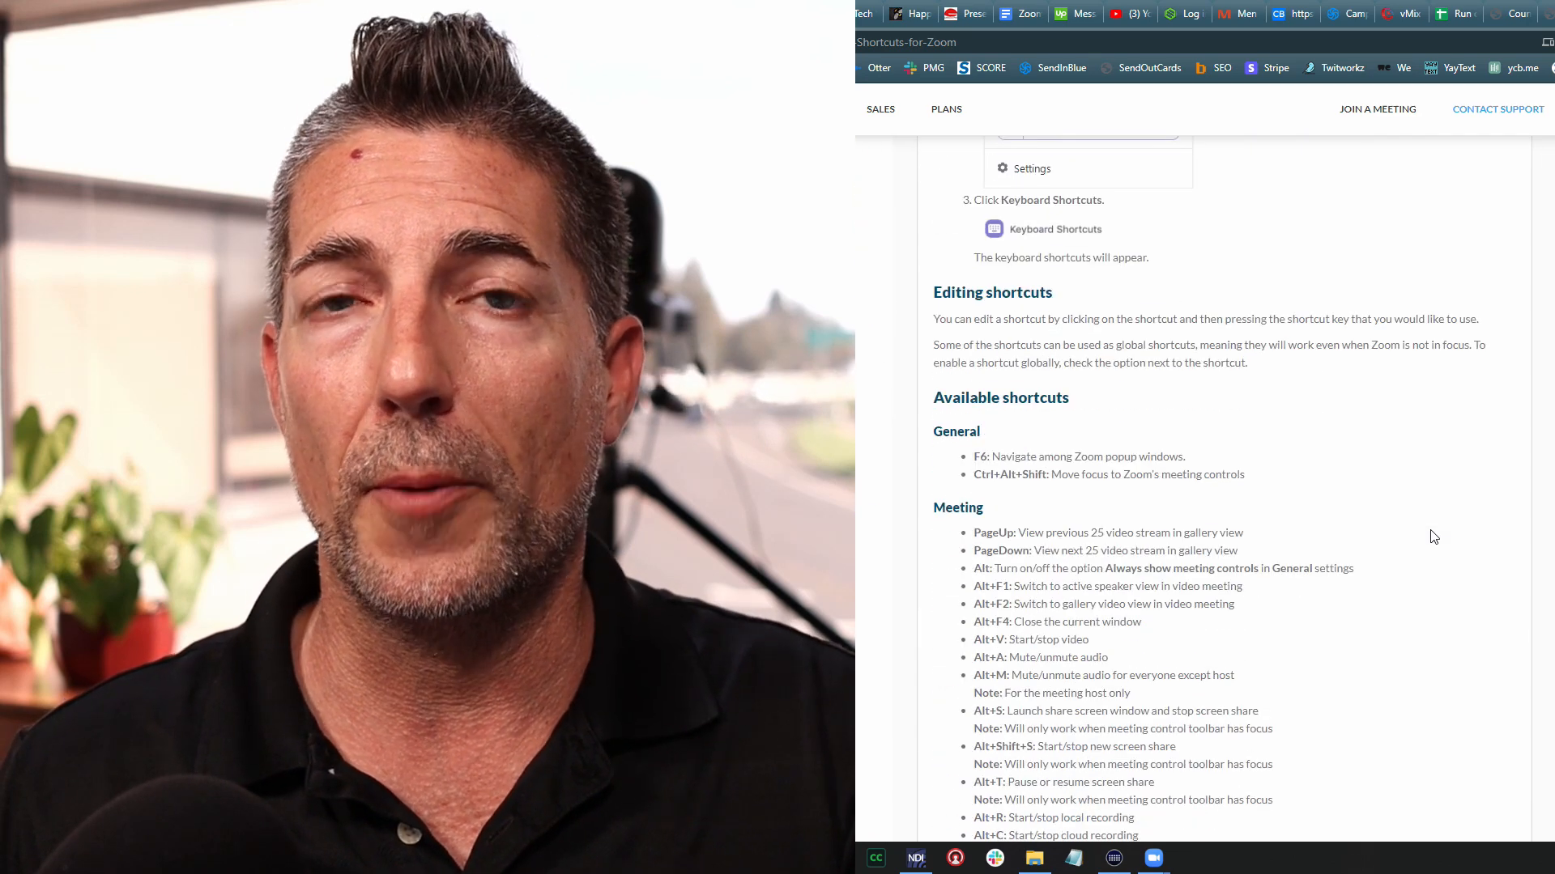
{"action": "scroll", "scroll_direction": "down", "scroll_amount": 3}
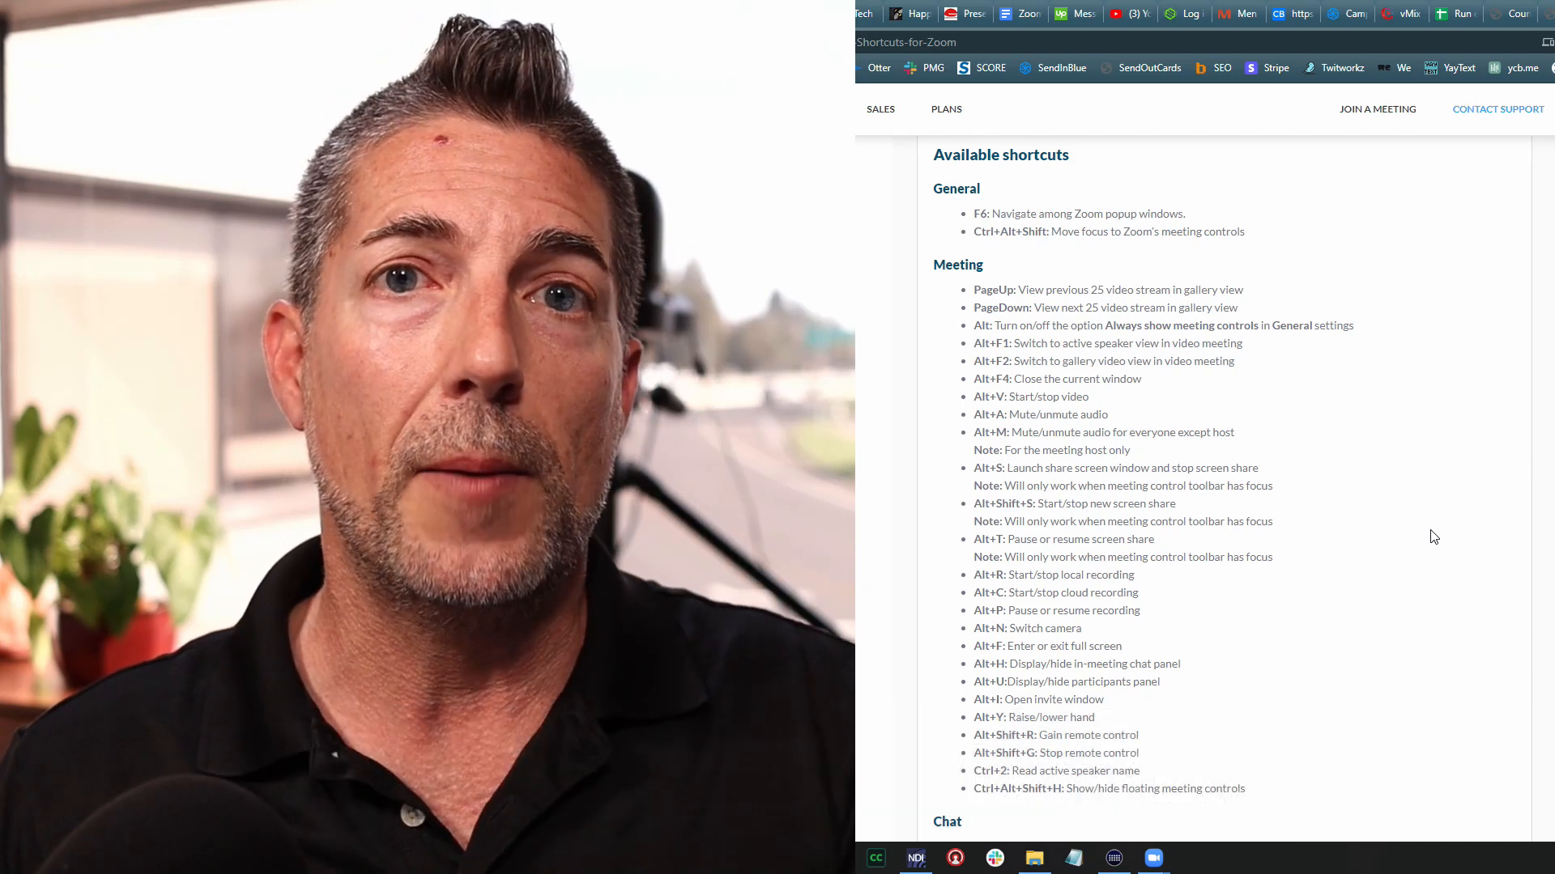
{"action": "scroll", "scroll_direction": "down", "scroll_amount": 3}
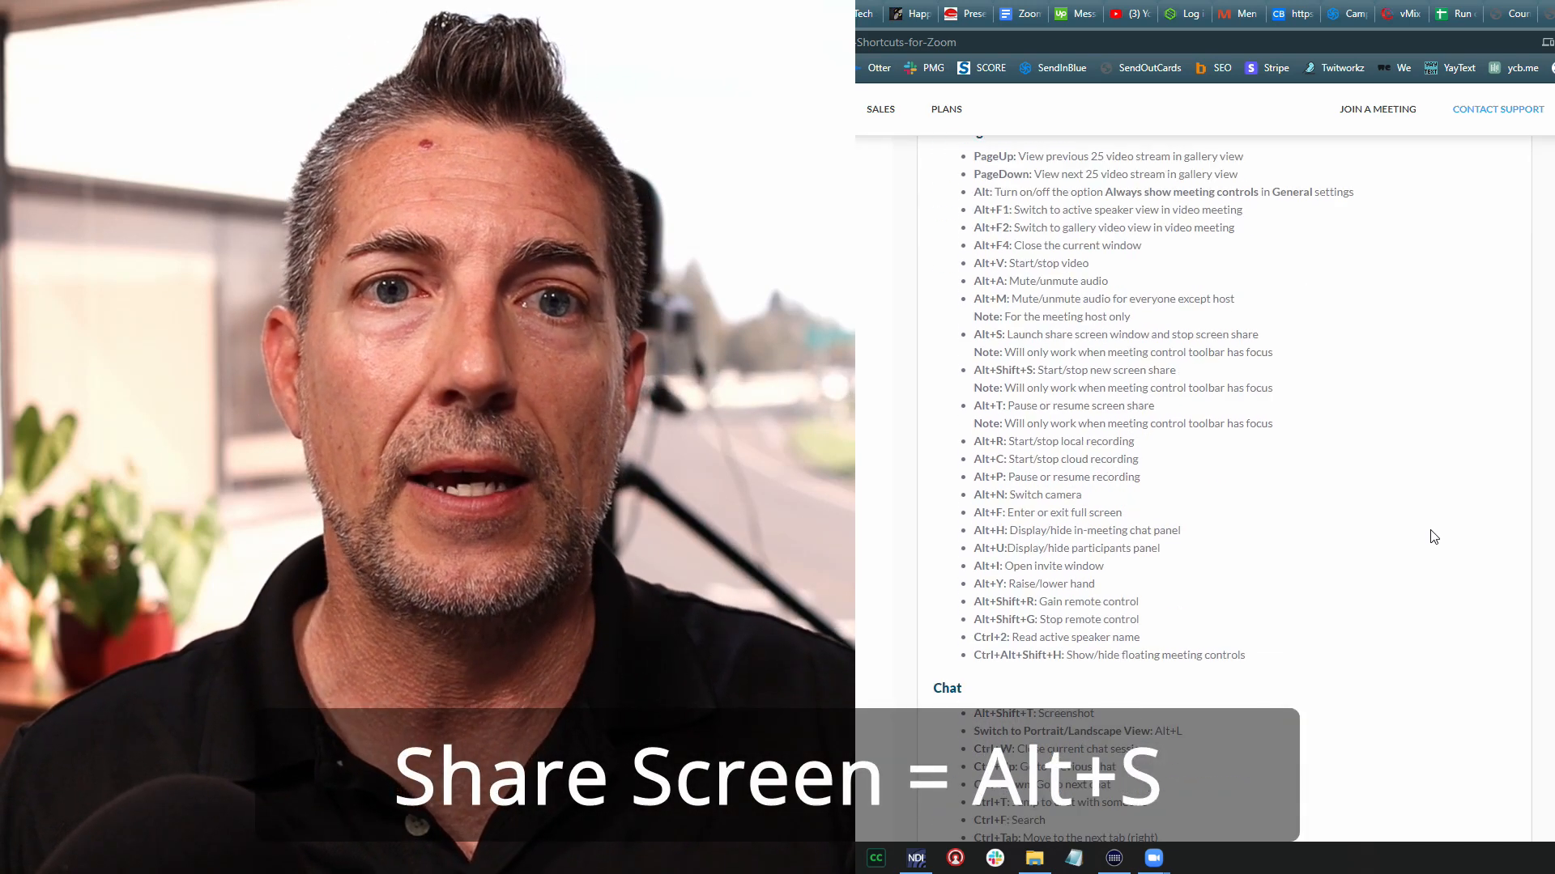
{"action": "scroll", "scroll_direction": "down", "scroll_amount": 3}
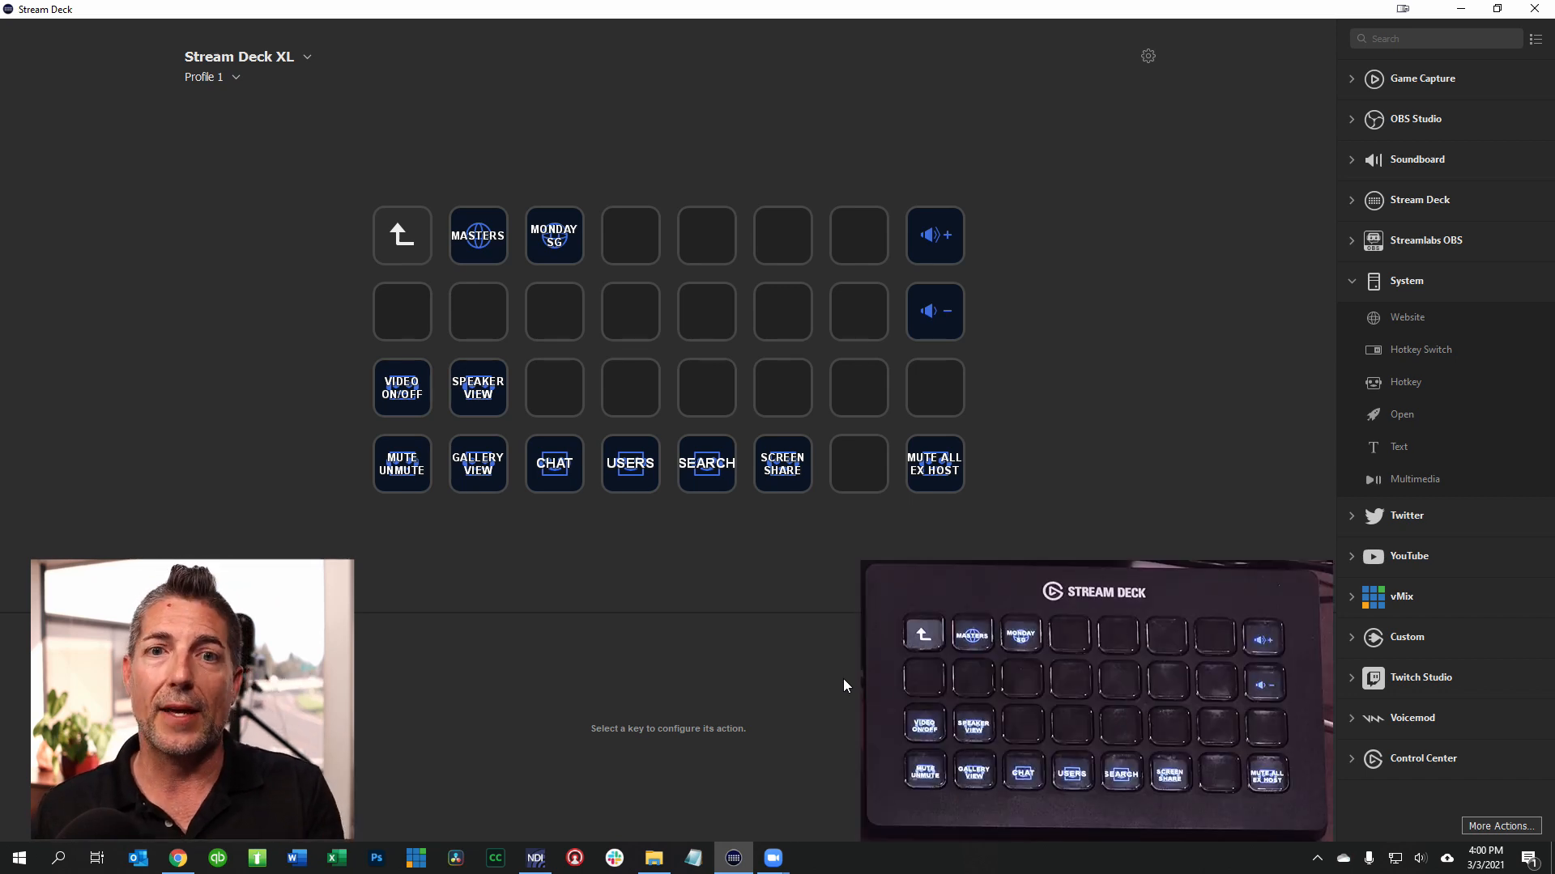
{"action": "mouse_move", "coordinate": [768, 445]}
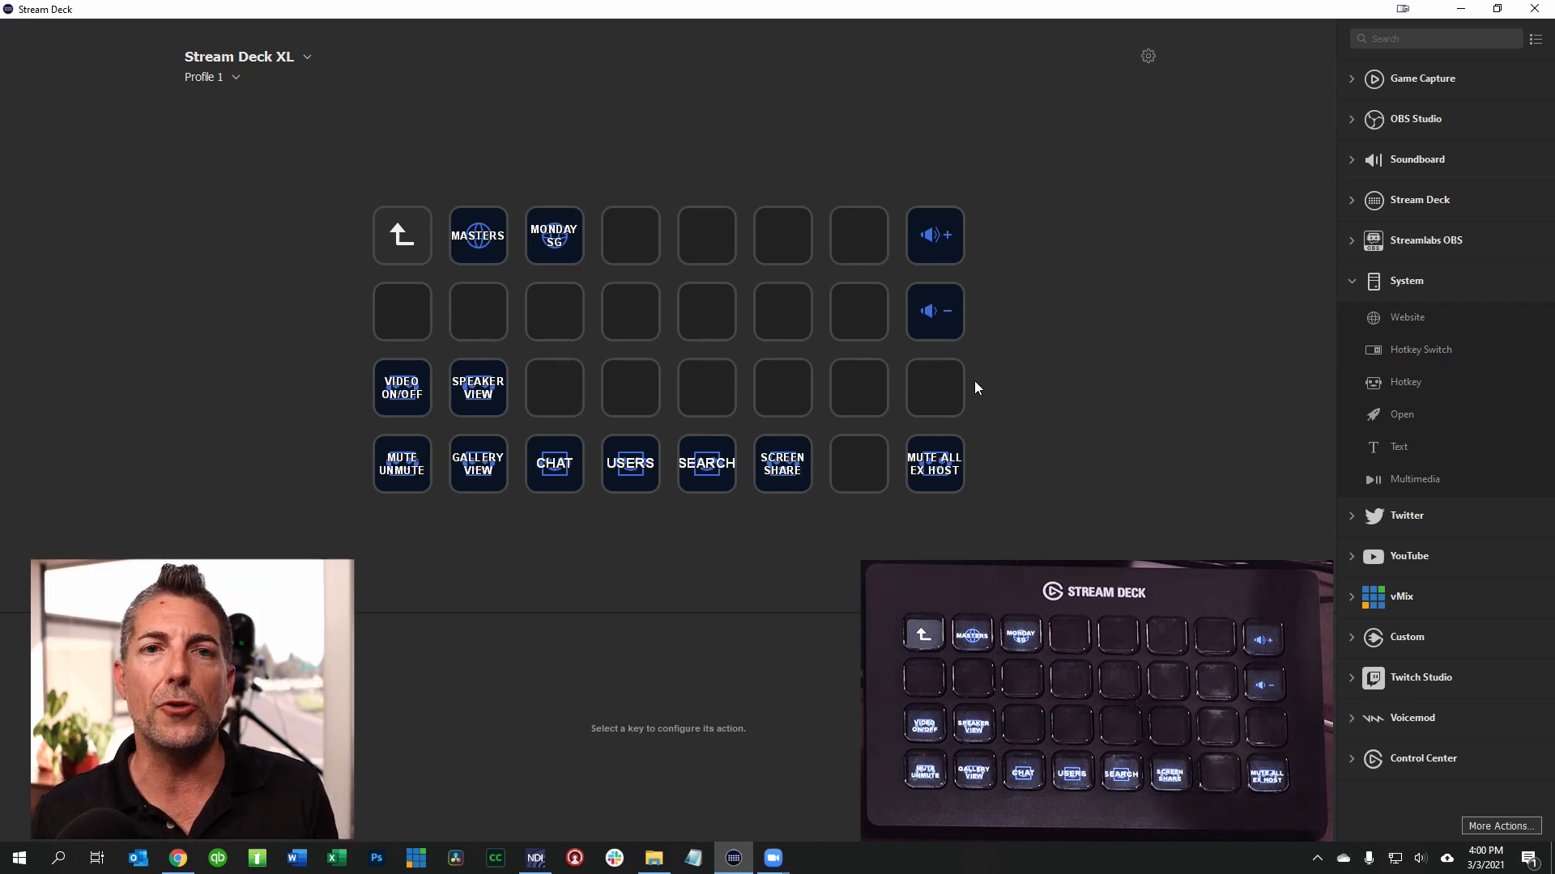
{"action": "mouse_move", "coordinate": [704, 321]}
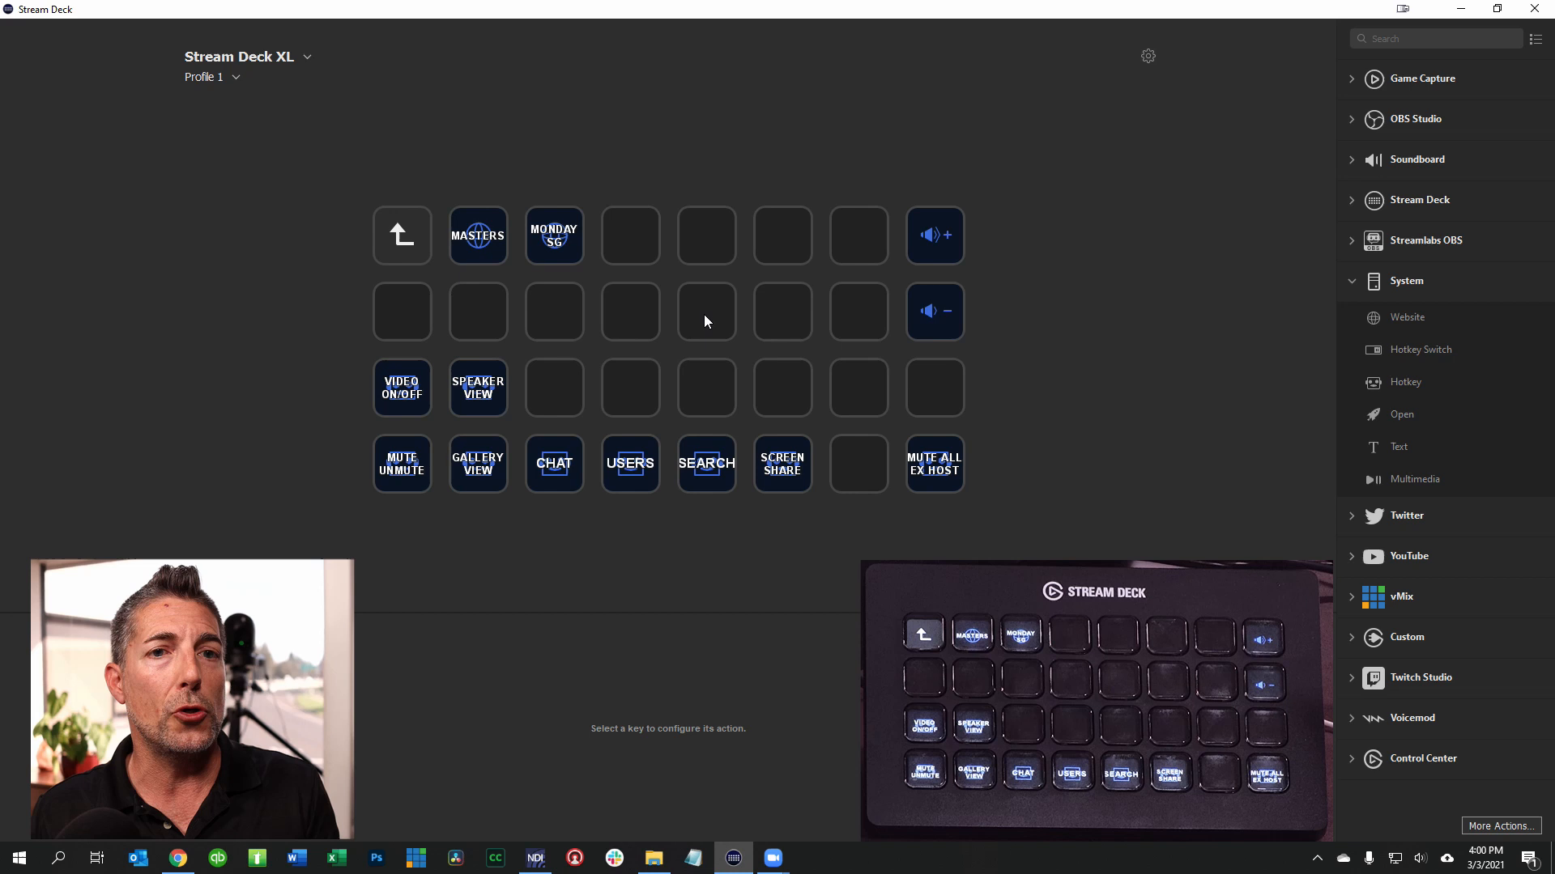
{"action": "mouse_move", "coordinate": [616, 245]}
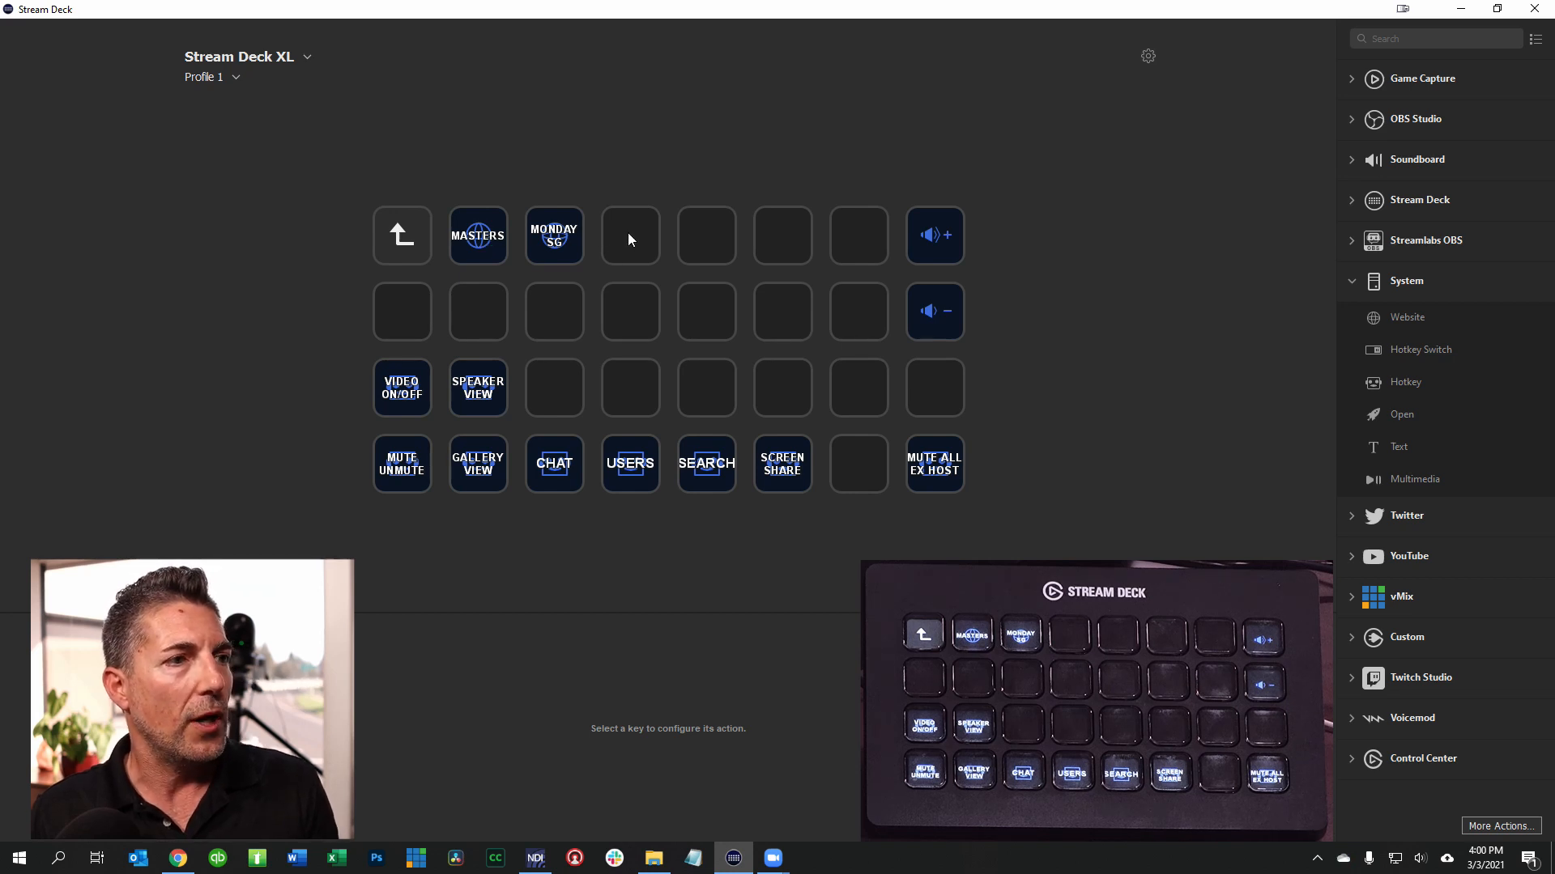
{"action": "mouse_move", "coordinate": [645, 243]}
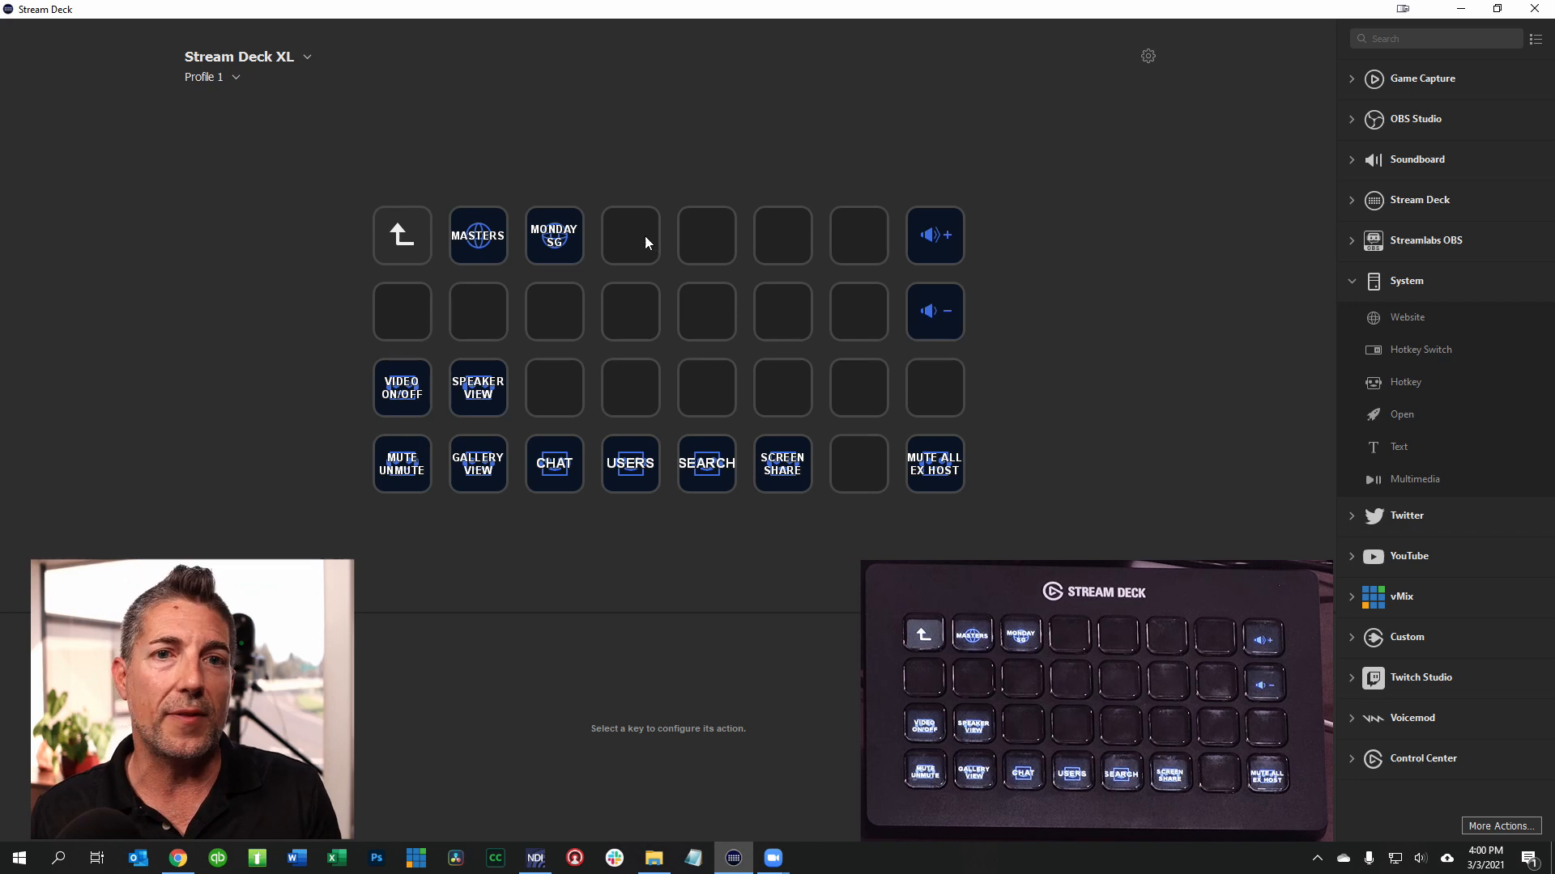
Select the empty top-row key to the right of MONDAY SG for configuration
{"action": "left_click", "coordinate": [856, 235]}
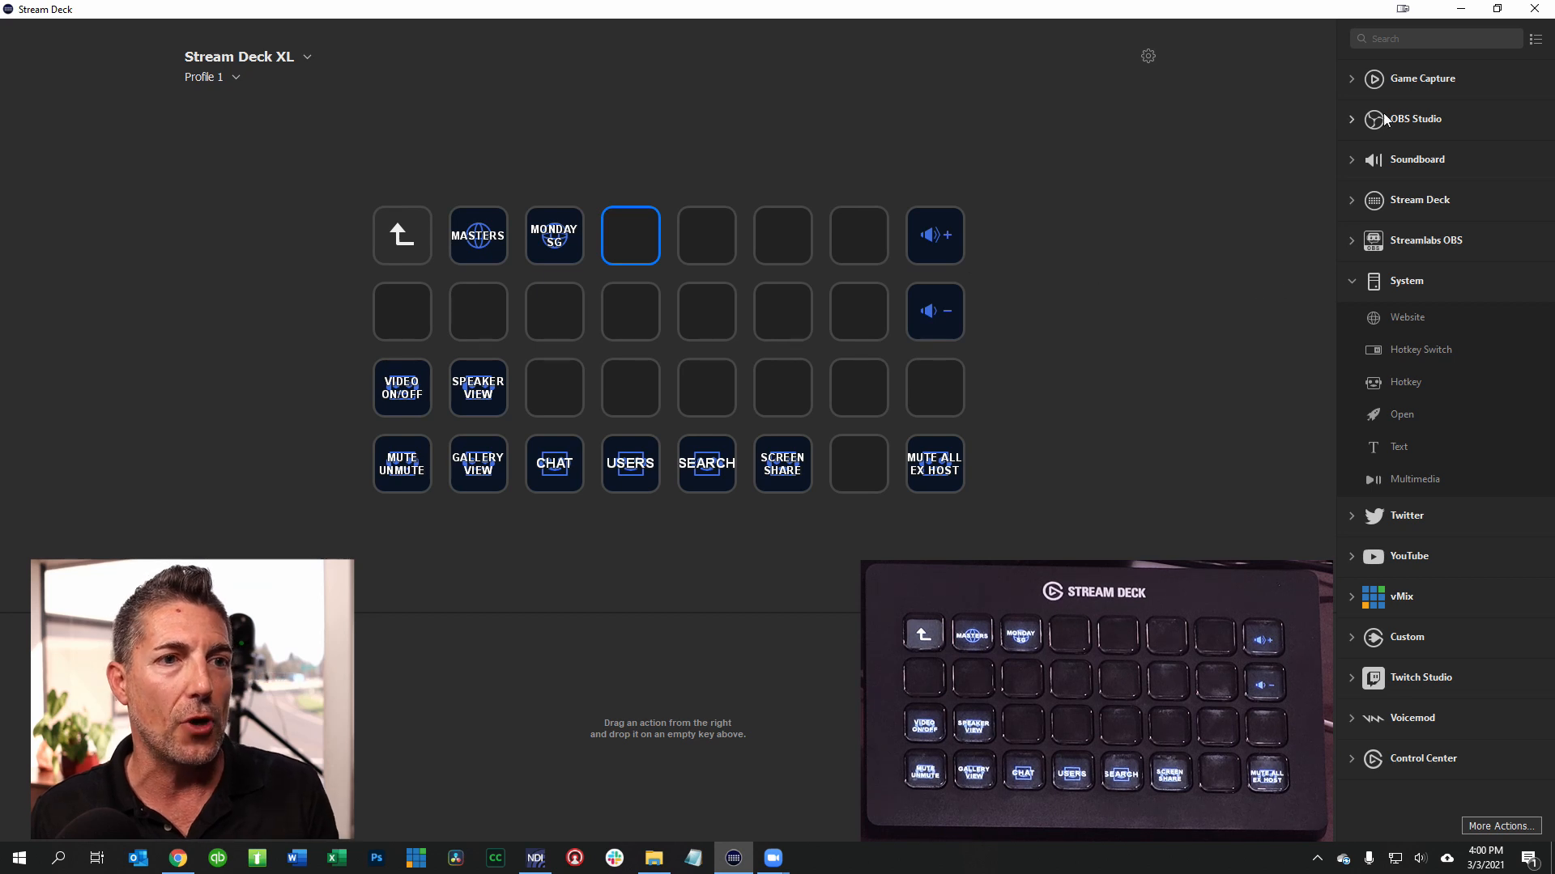
{"action": "mouse_move", "coordinate": [1404, 520]}
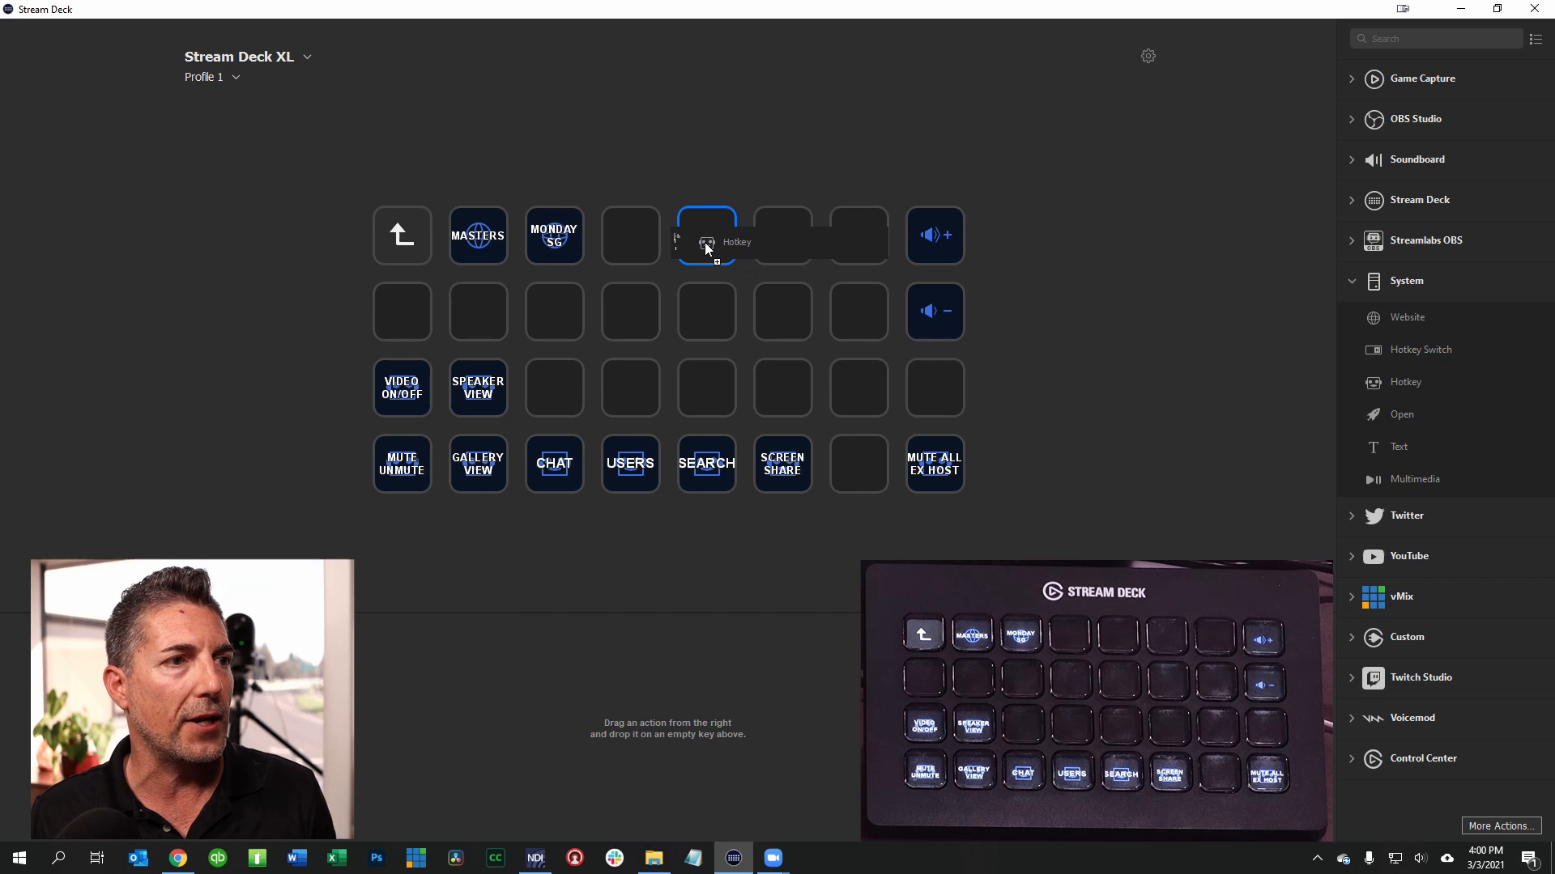
Place a System Hotkey action on the empty top-row key, checking the MUTE UNMUTE key's Alt+A setup
{"action": "left_click", "coordinate": [706, 235]}
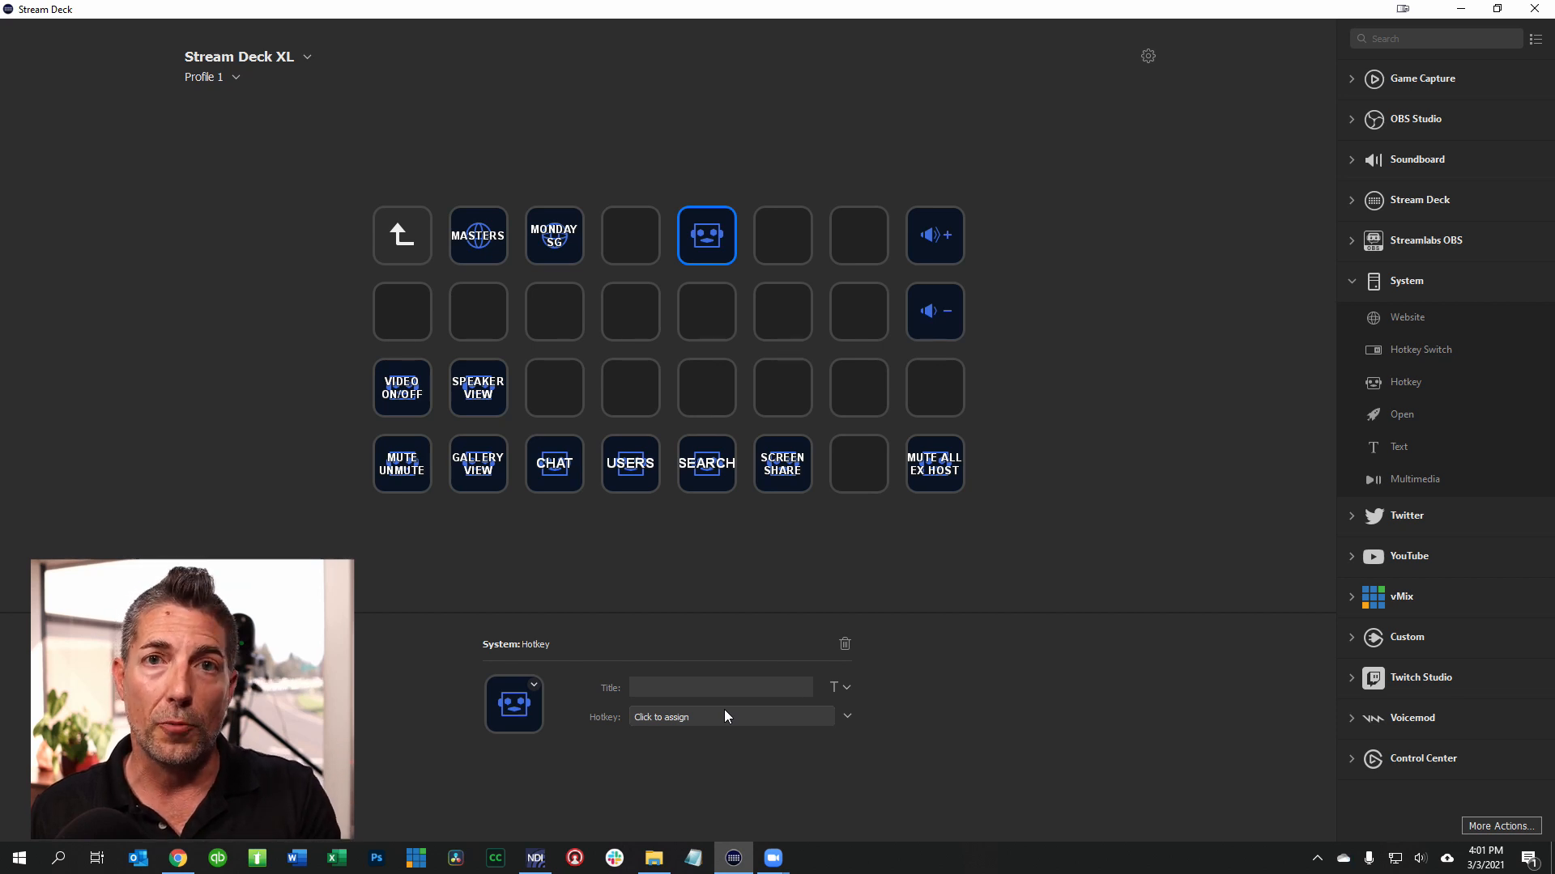
{"action": "mouse_move", "coordinate": [515, 568]}
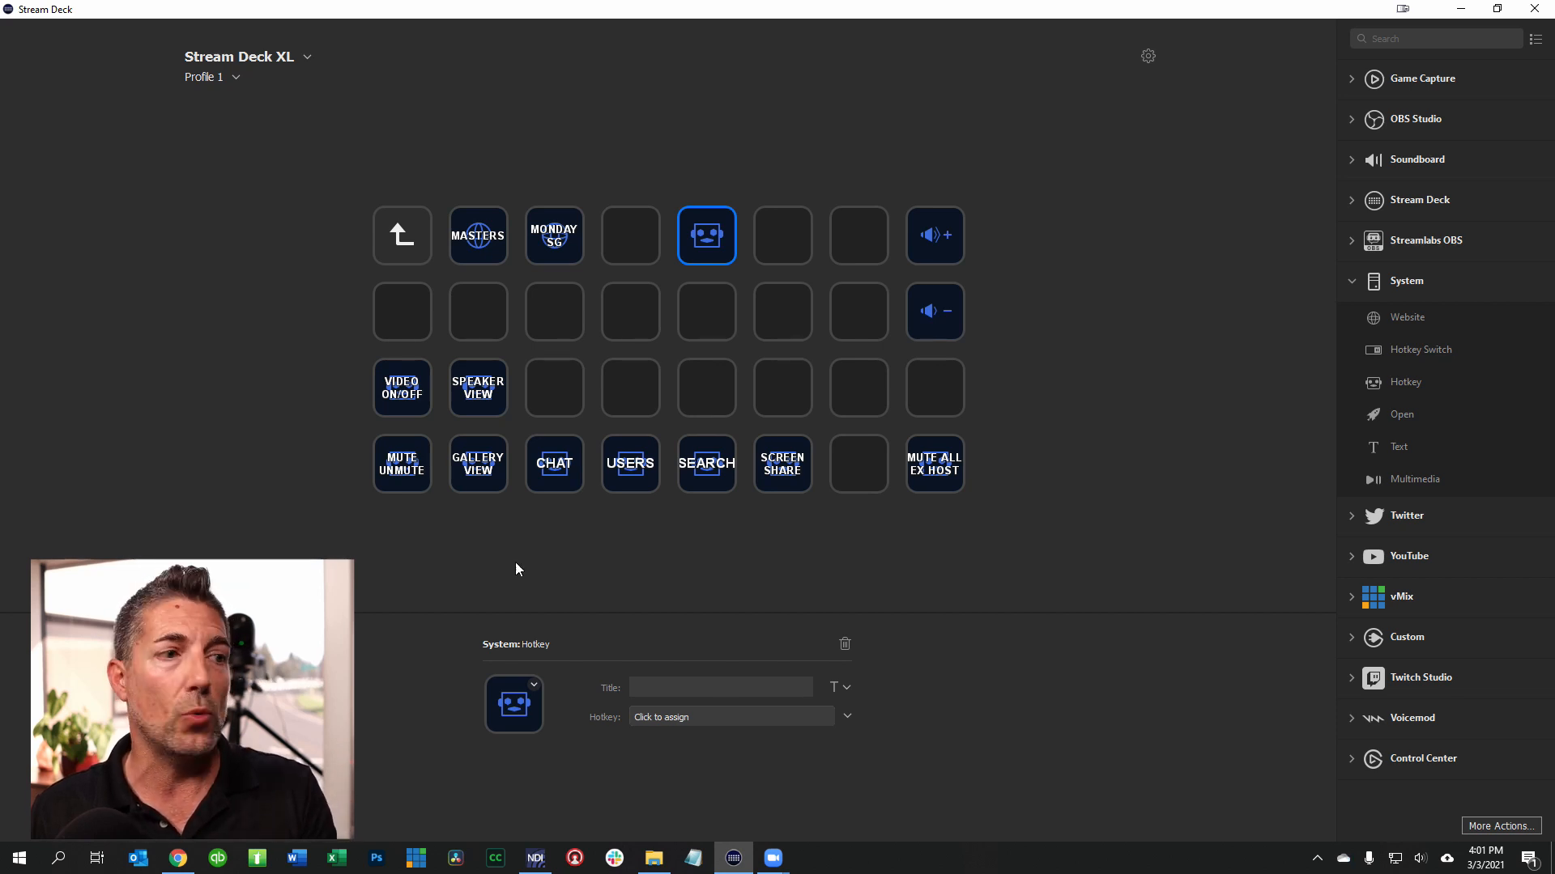
{"action": "left_click", "coordinate": [401, 465]}
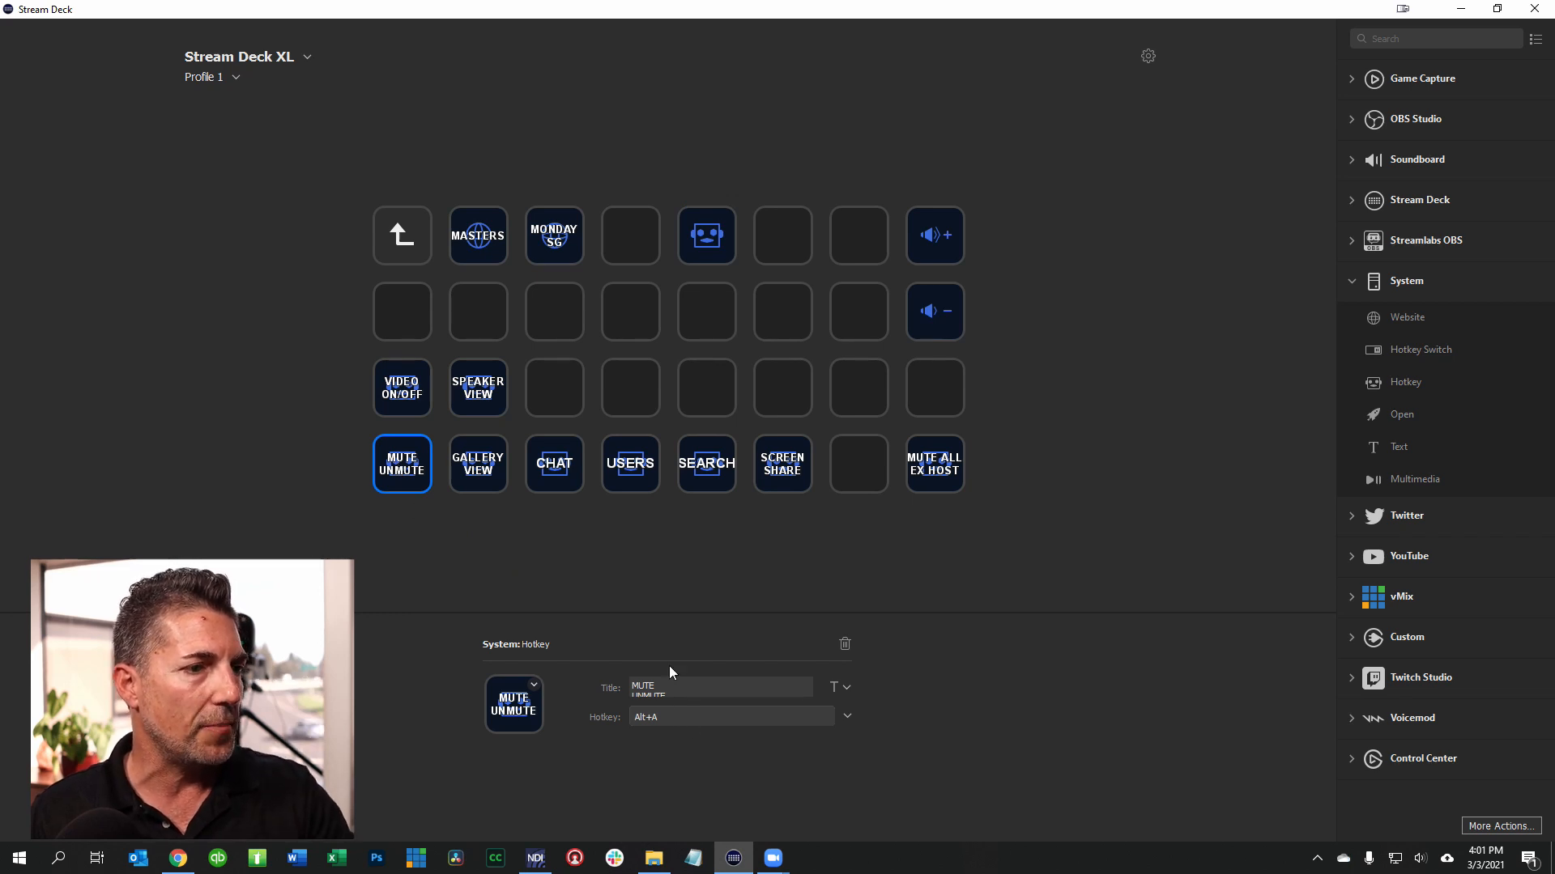
{"action": "left_click", "coordinate": [706, 235]}
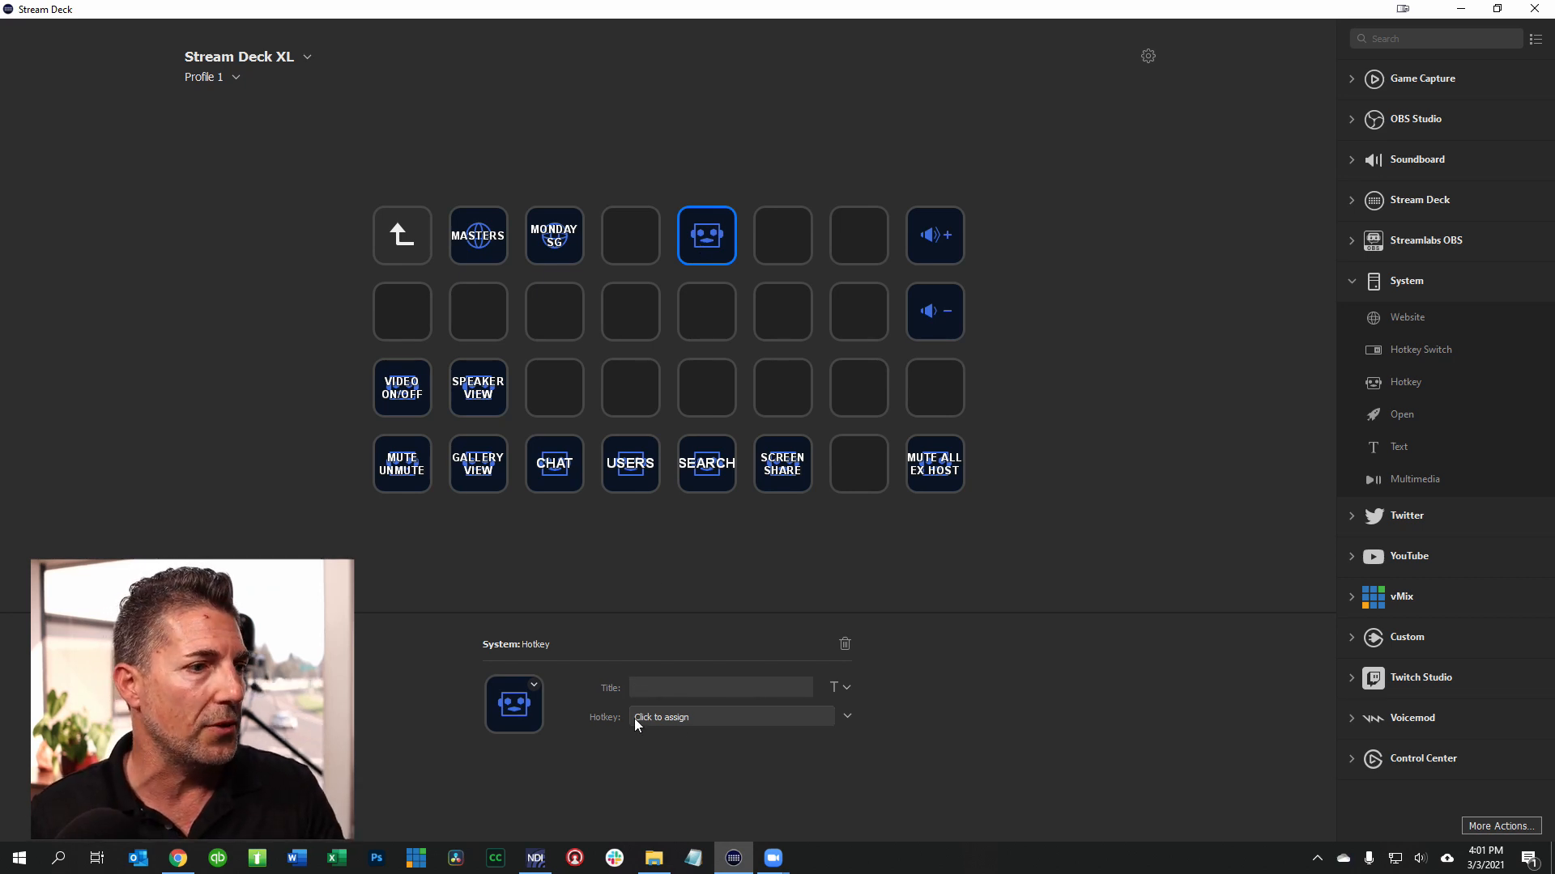
Record Alt+A as the new key's hotkey so it shows Alt+A as its label
{"action": "left_click", "coordinate": [732, 717]}
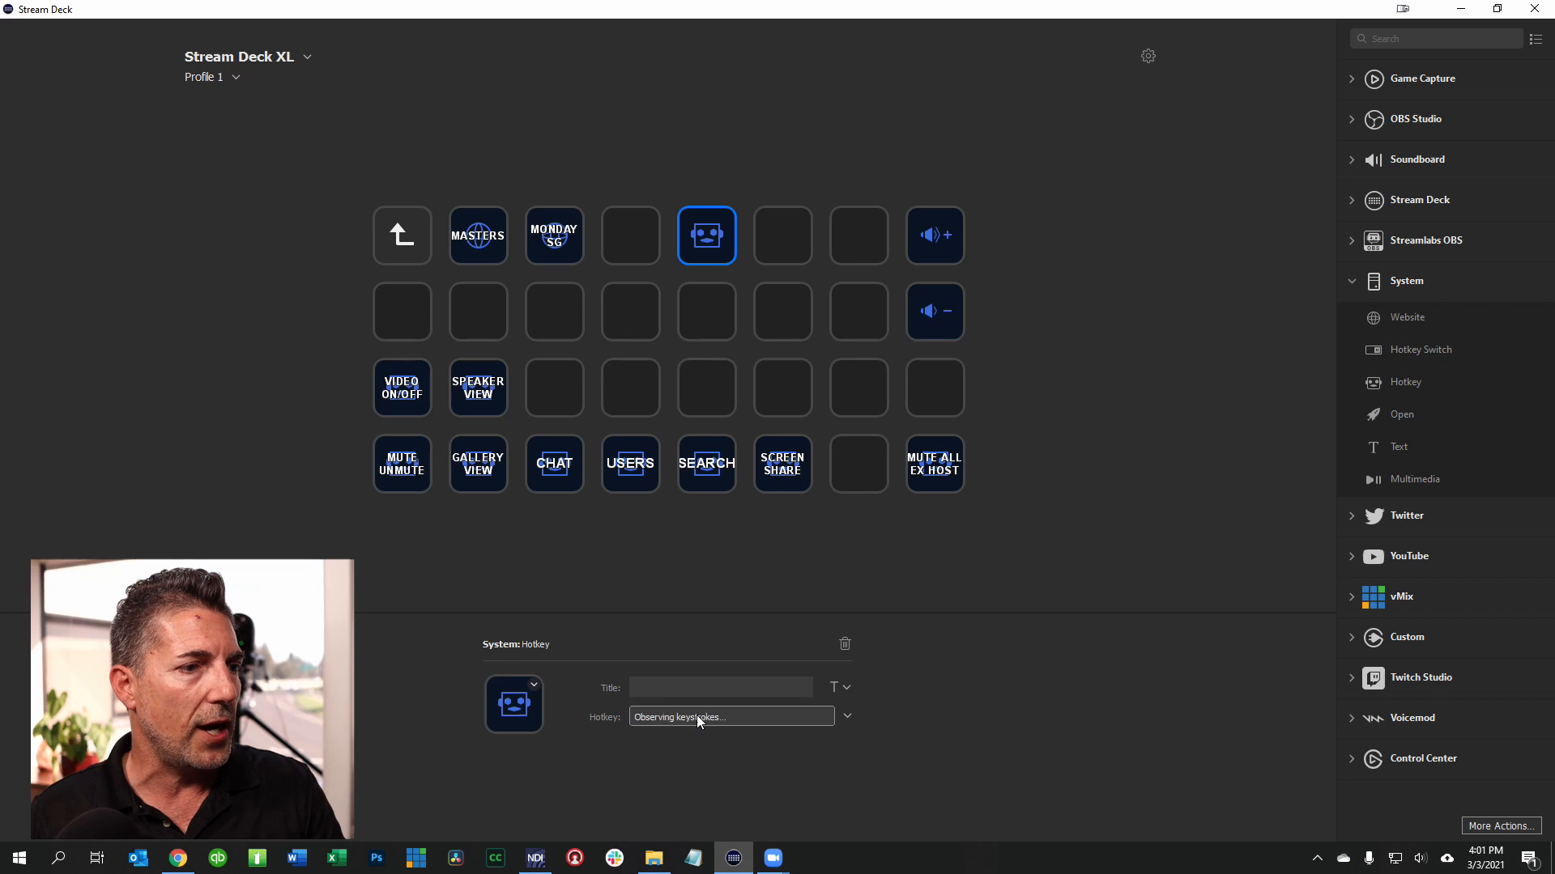
{"action": "key", "text": "alt"}
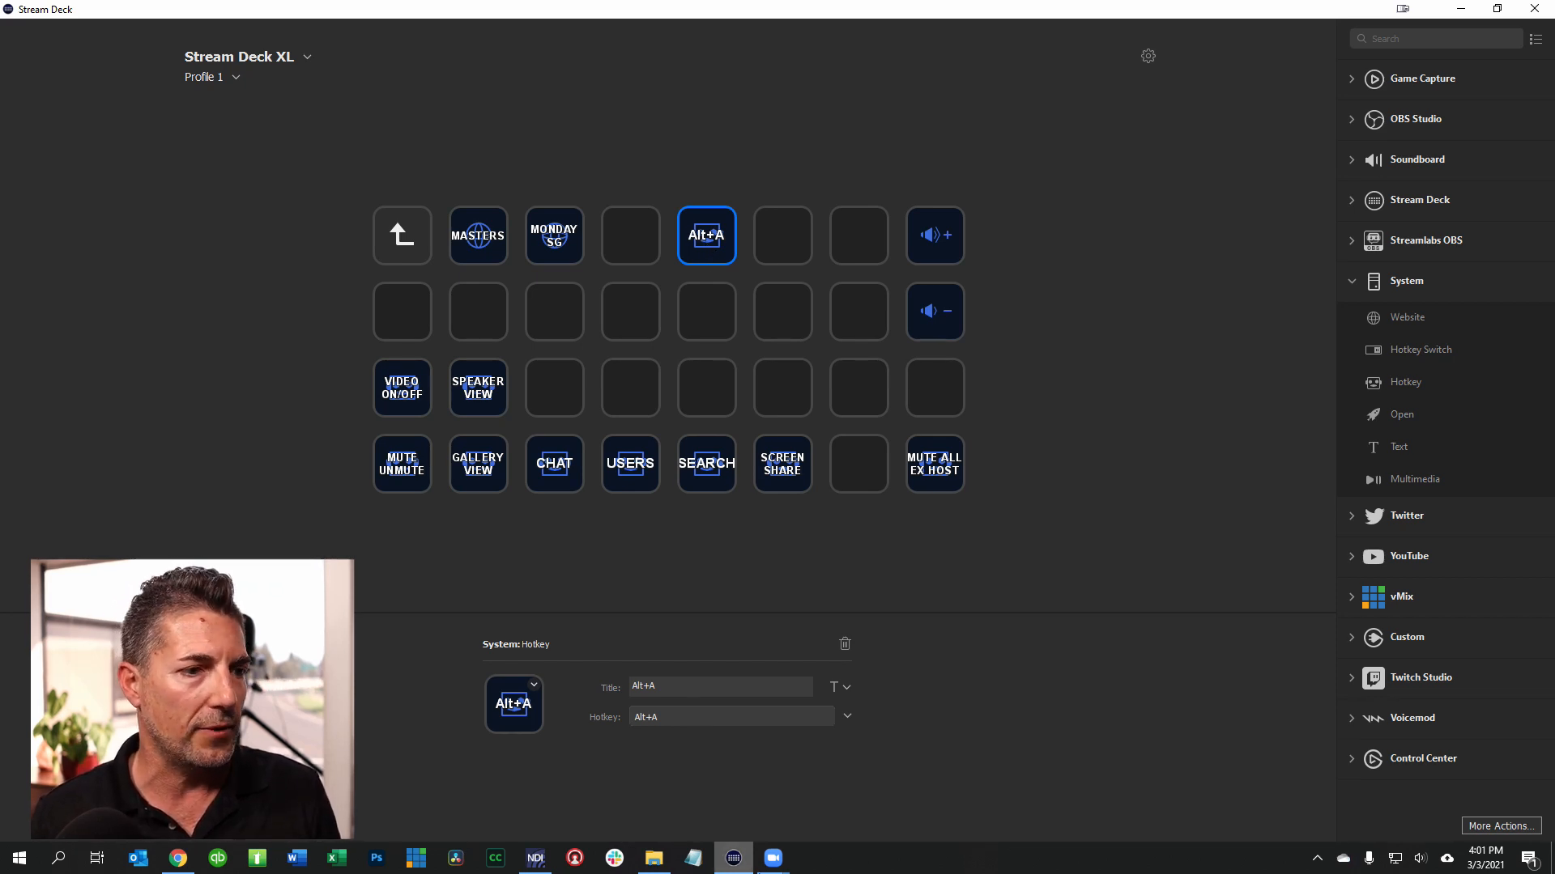
{"action": "left_click", "coordinate": [772, 859]}
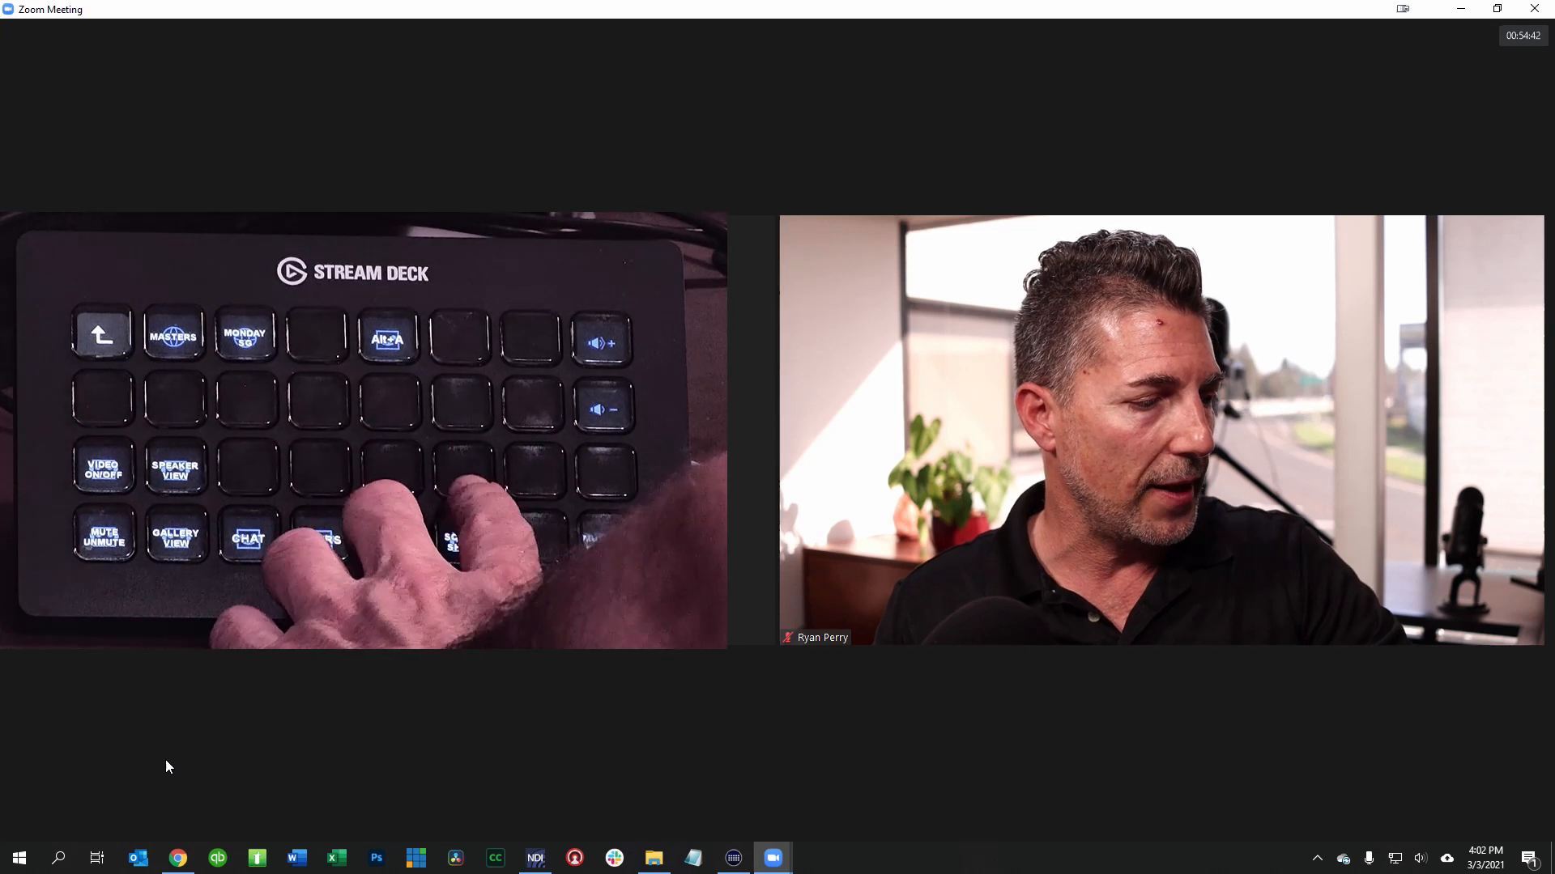
{"action": "left_click", "coordinate": [790, 818]}
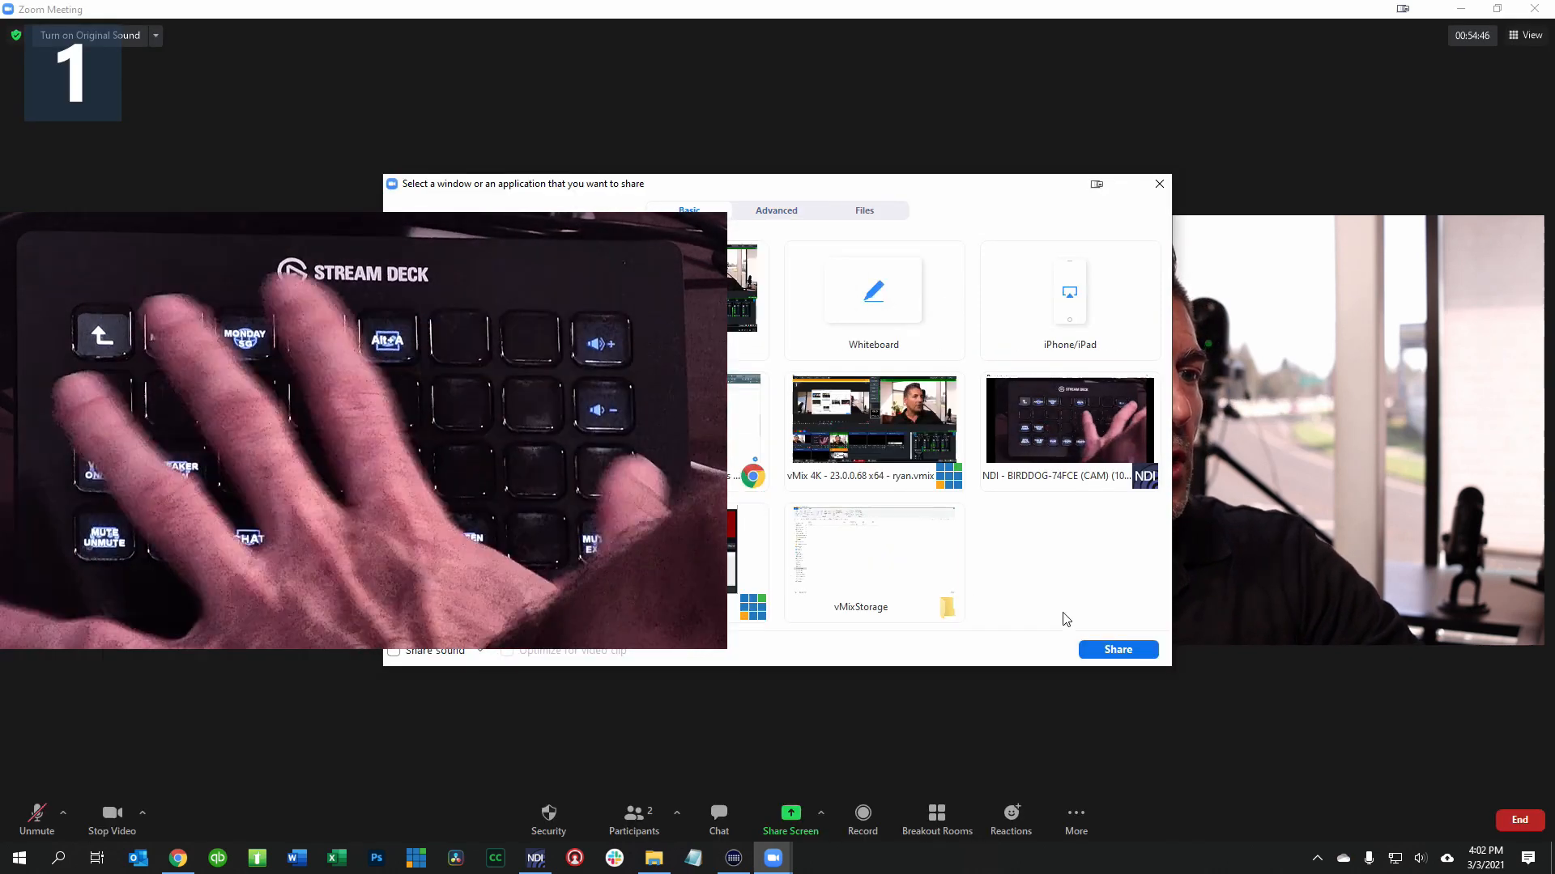
{"action": "left_click", "coordinate": [1158, 185]}
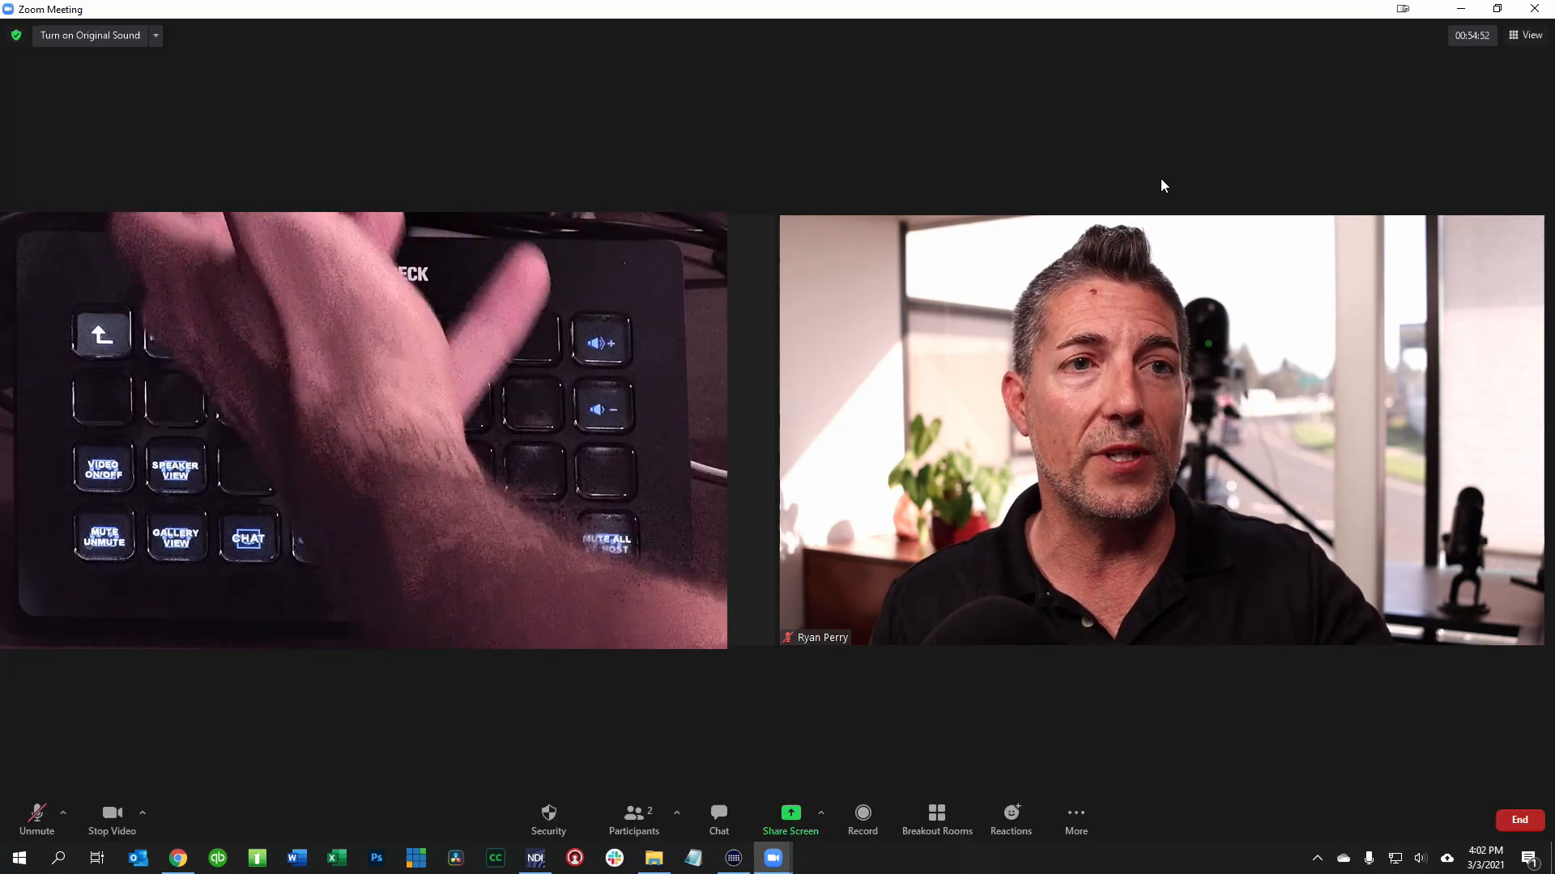
{"action": "left_click", "coordinate": [732, 858]}
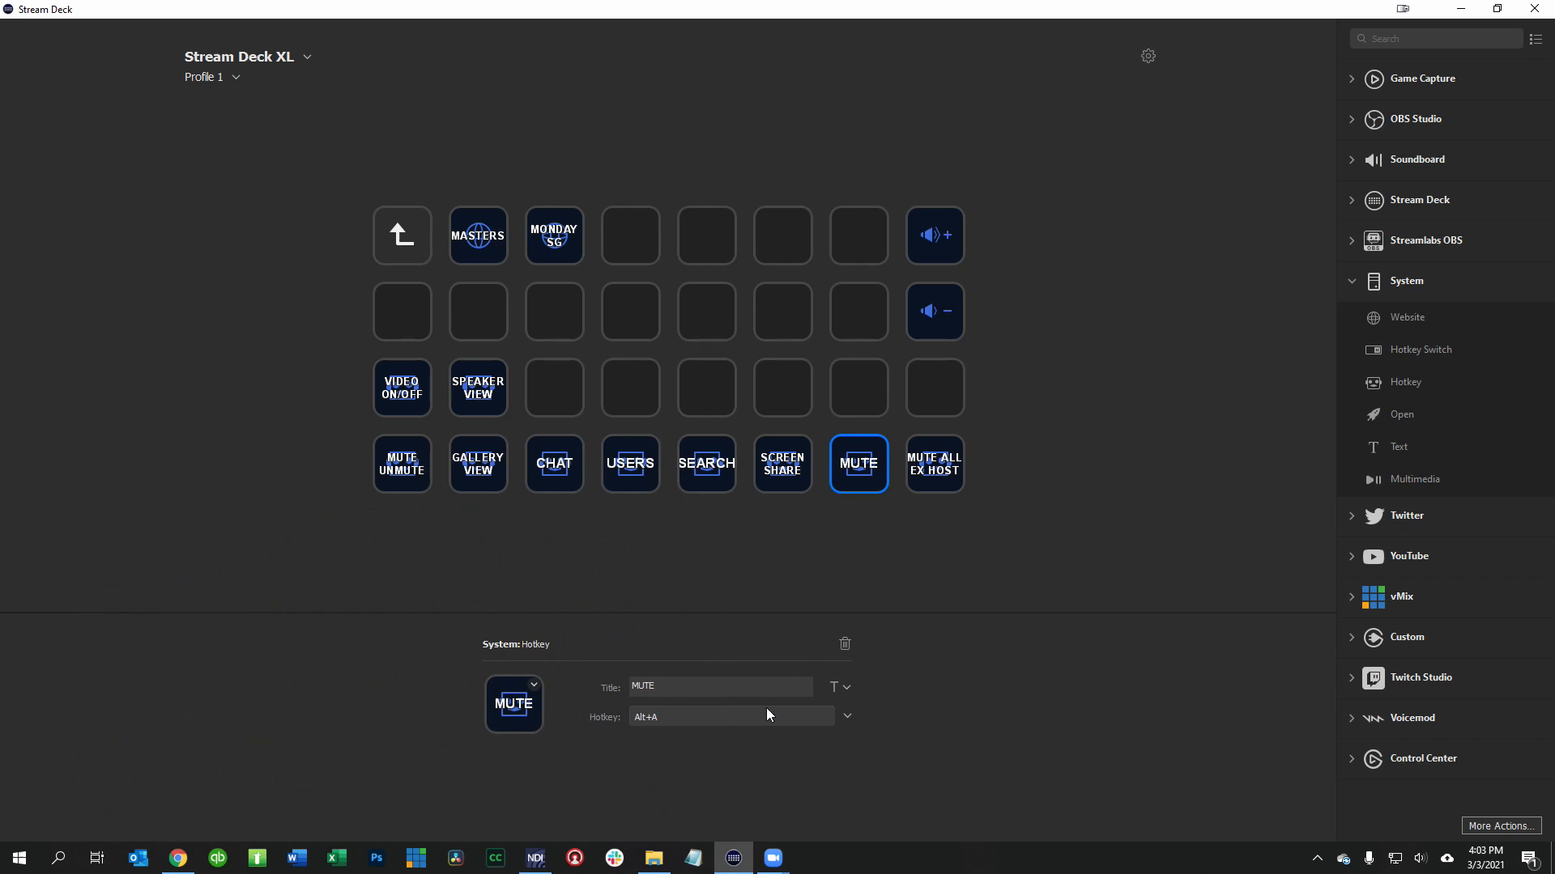
Dismiss the MUTE key's icon choices without changing the icon and reselect the key
{"action": "left_click", "coordinate": [513, 705]}
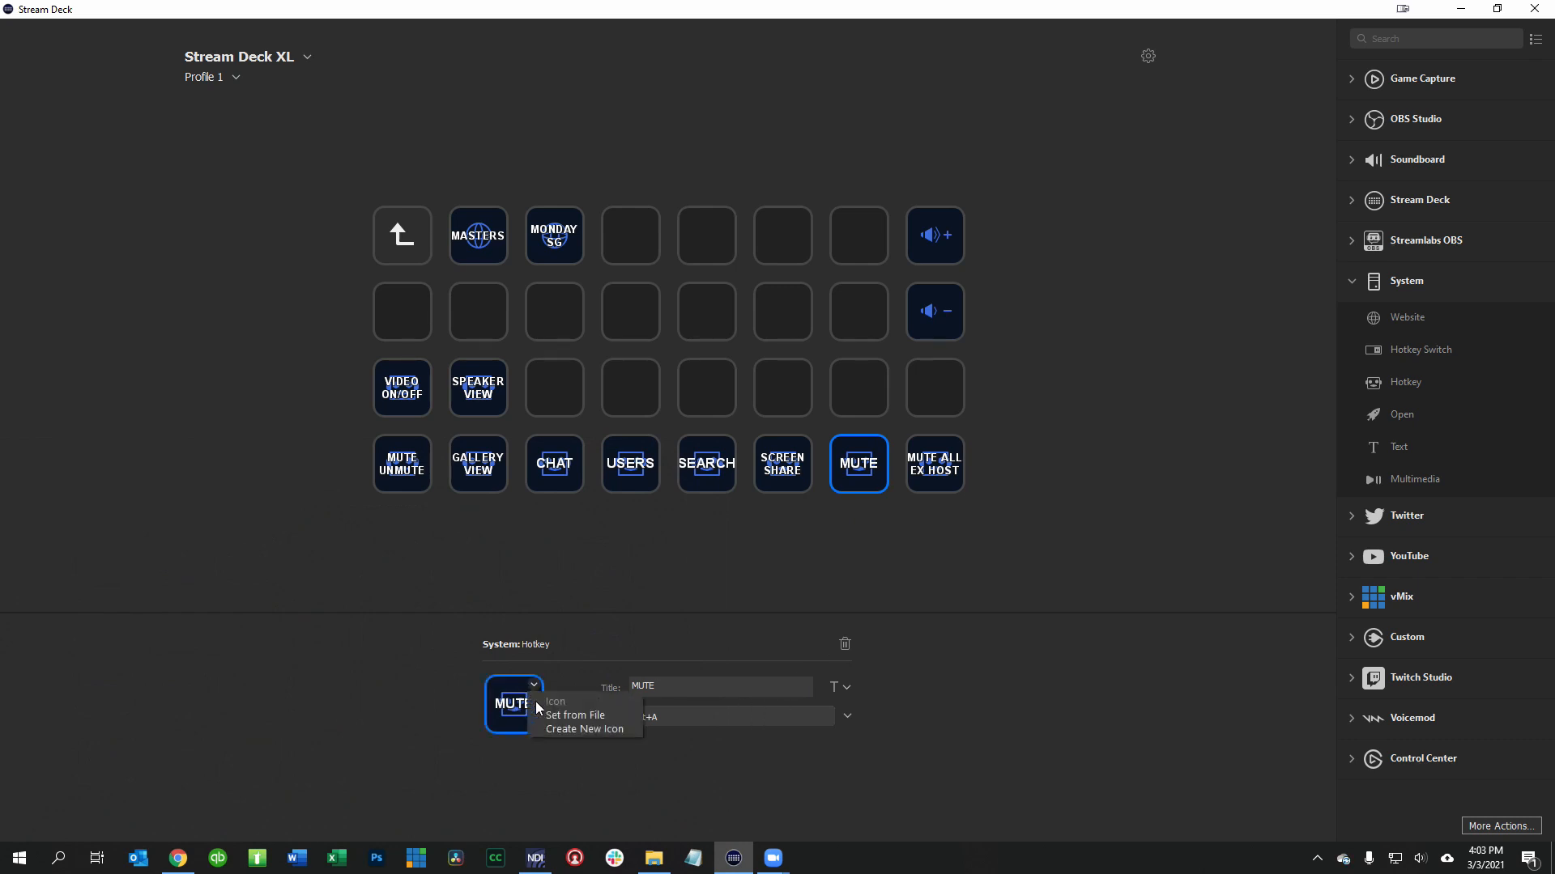
{"action": "mouse_move", "coordinate": [573, 714]}
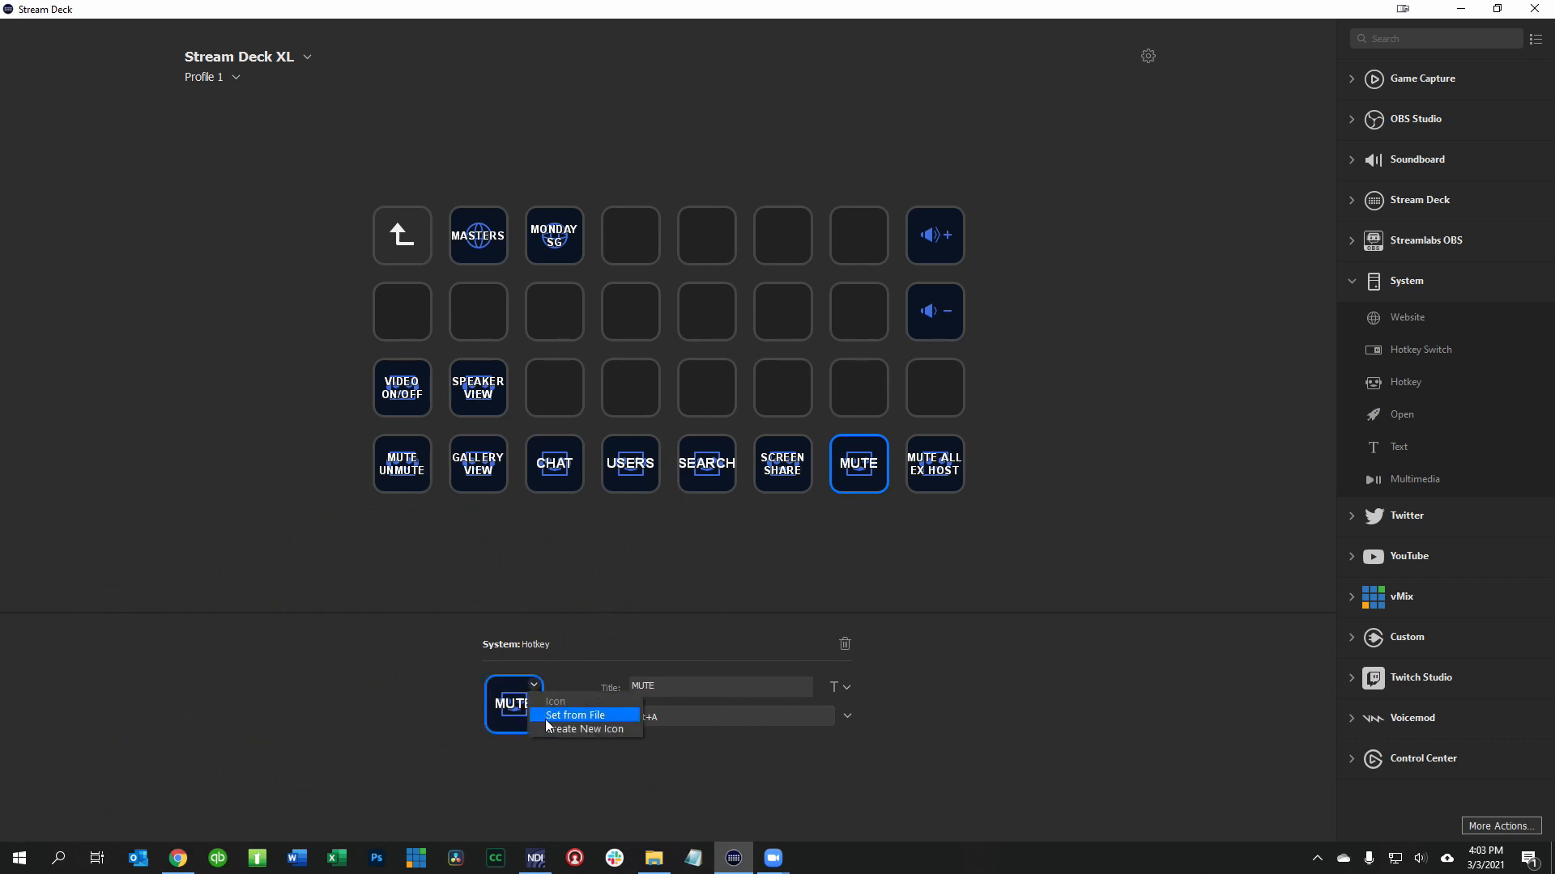
{"action": "mouse_move", "coordinate": [553, 706]}
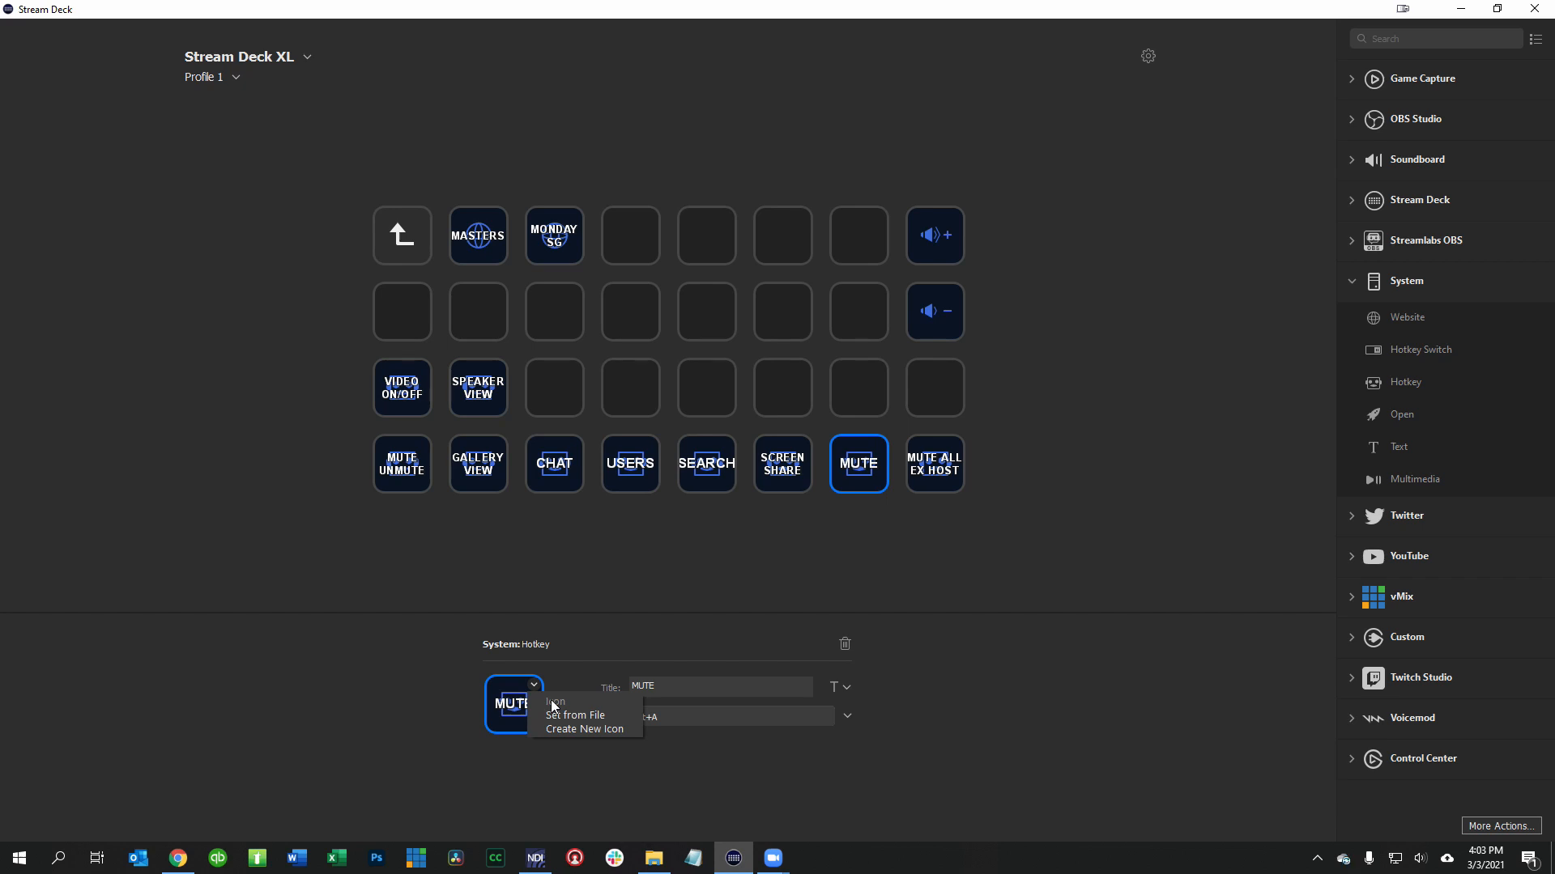
{"action": "left_click", "coordinate": [670, 586]}
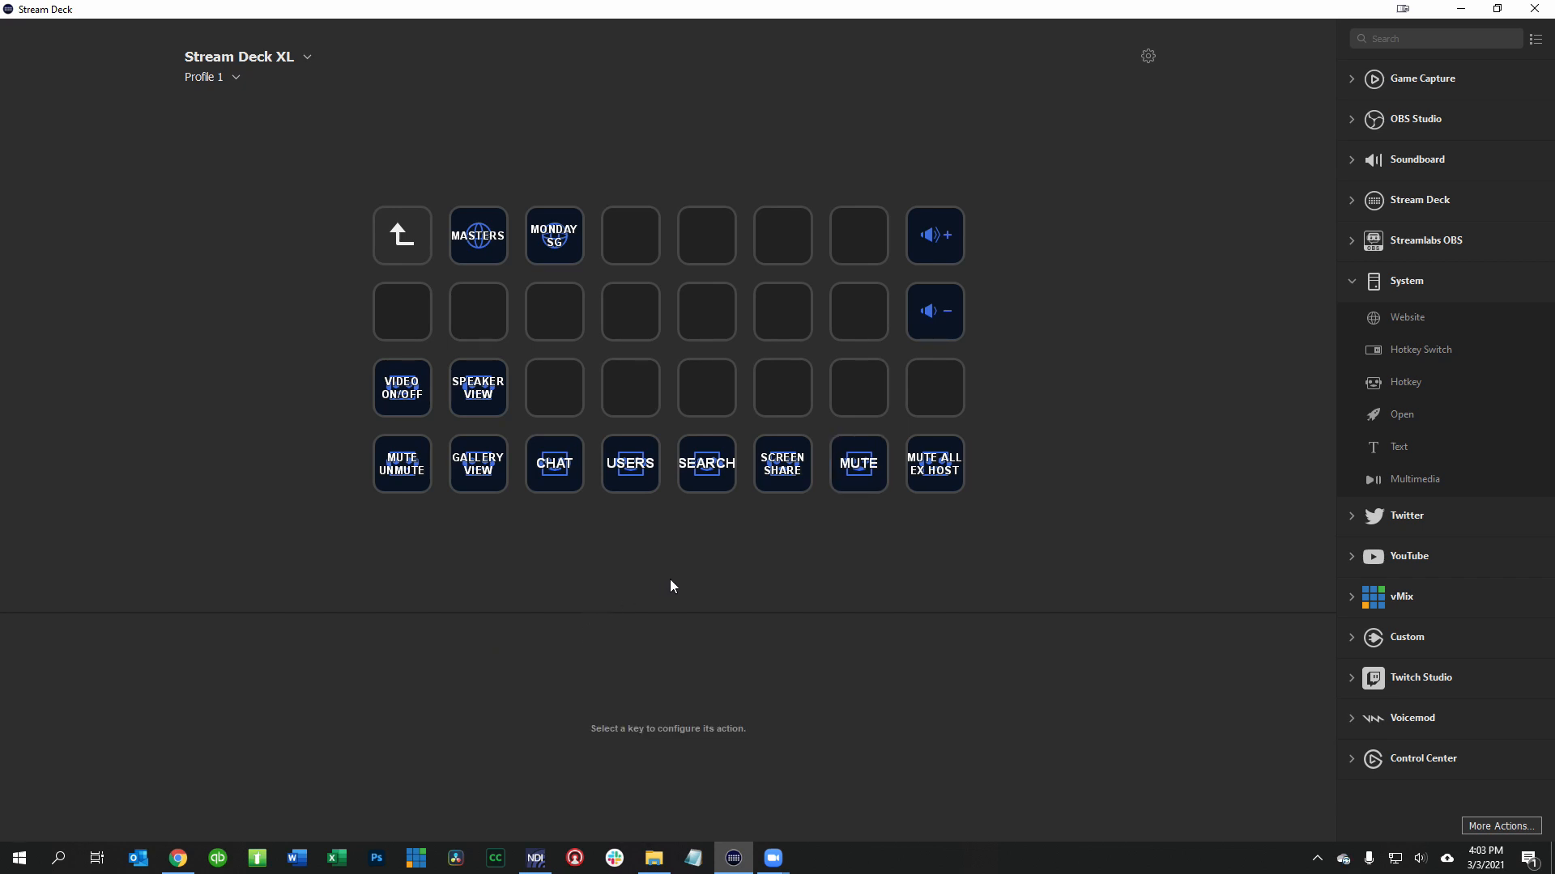
{"action": "left_click", "coordinate": [857, 465]}
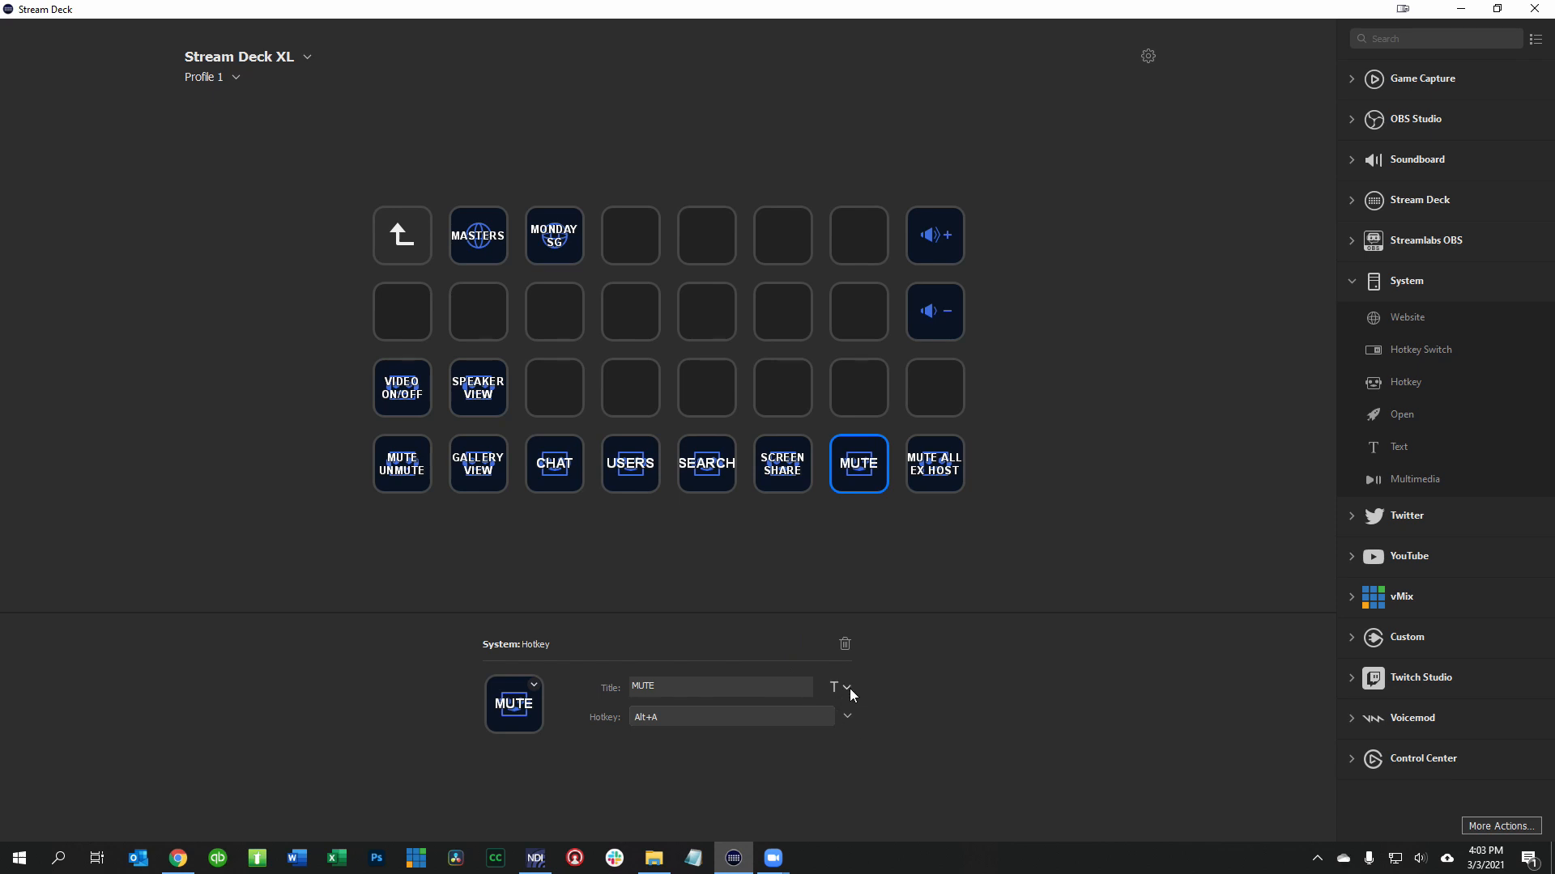
Try the title colour picker and 17pt size, then keep MUTE white at 13pt and deselect the key
{"action": "left_click", "coordinate": [845, 686]}
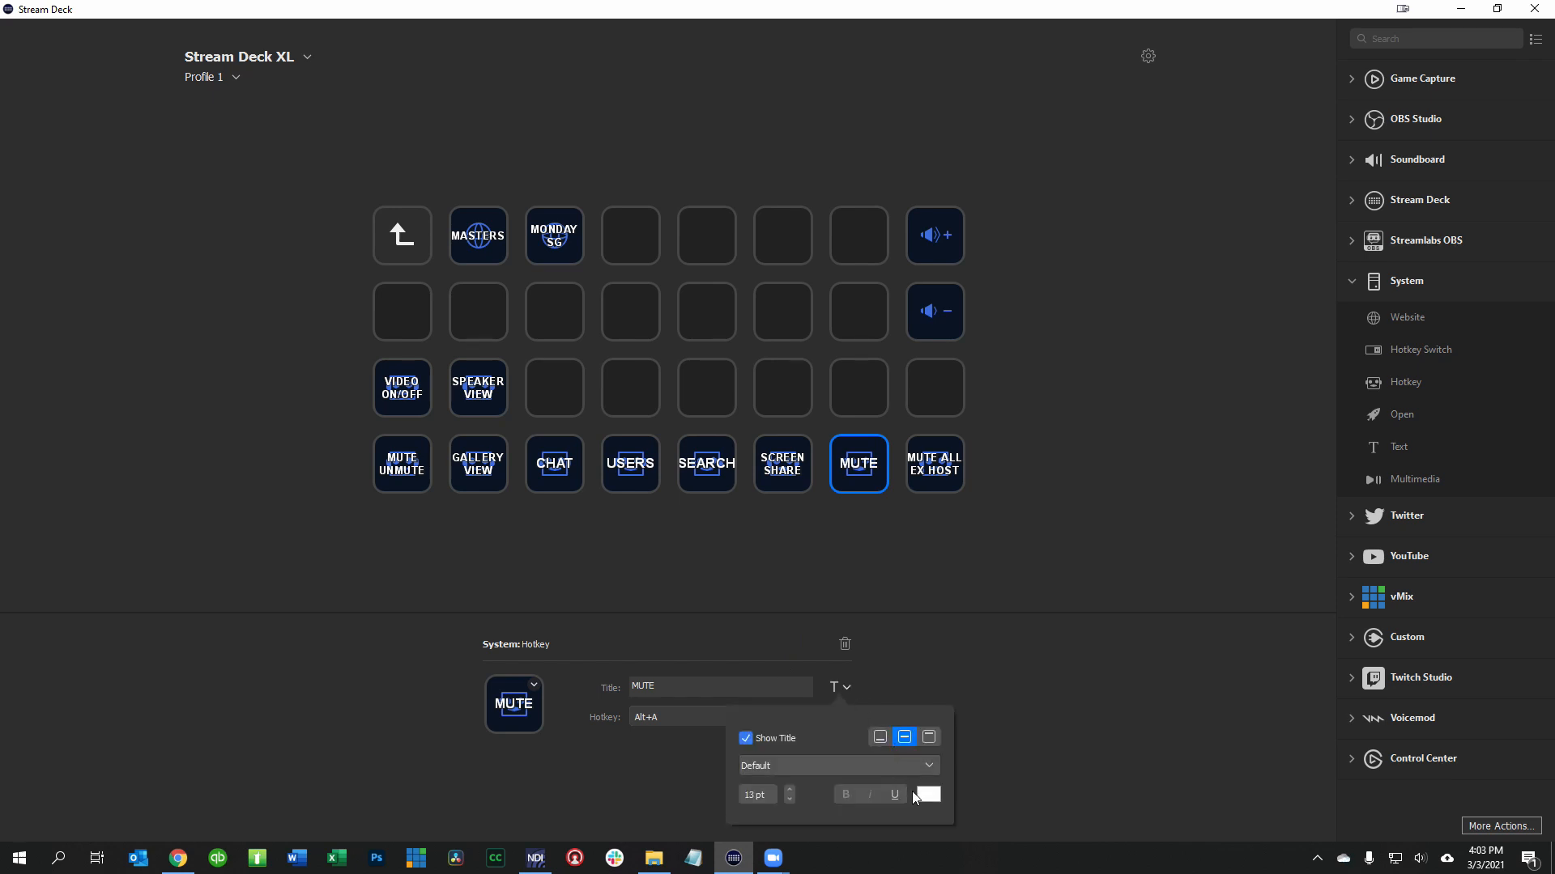
{"action": "left_click", "coordinate": [925, 793]}
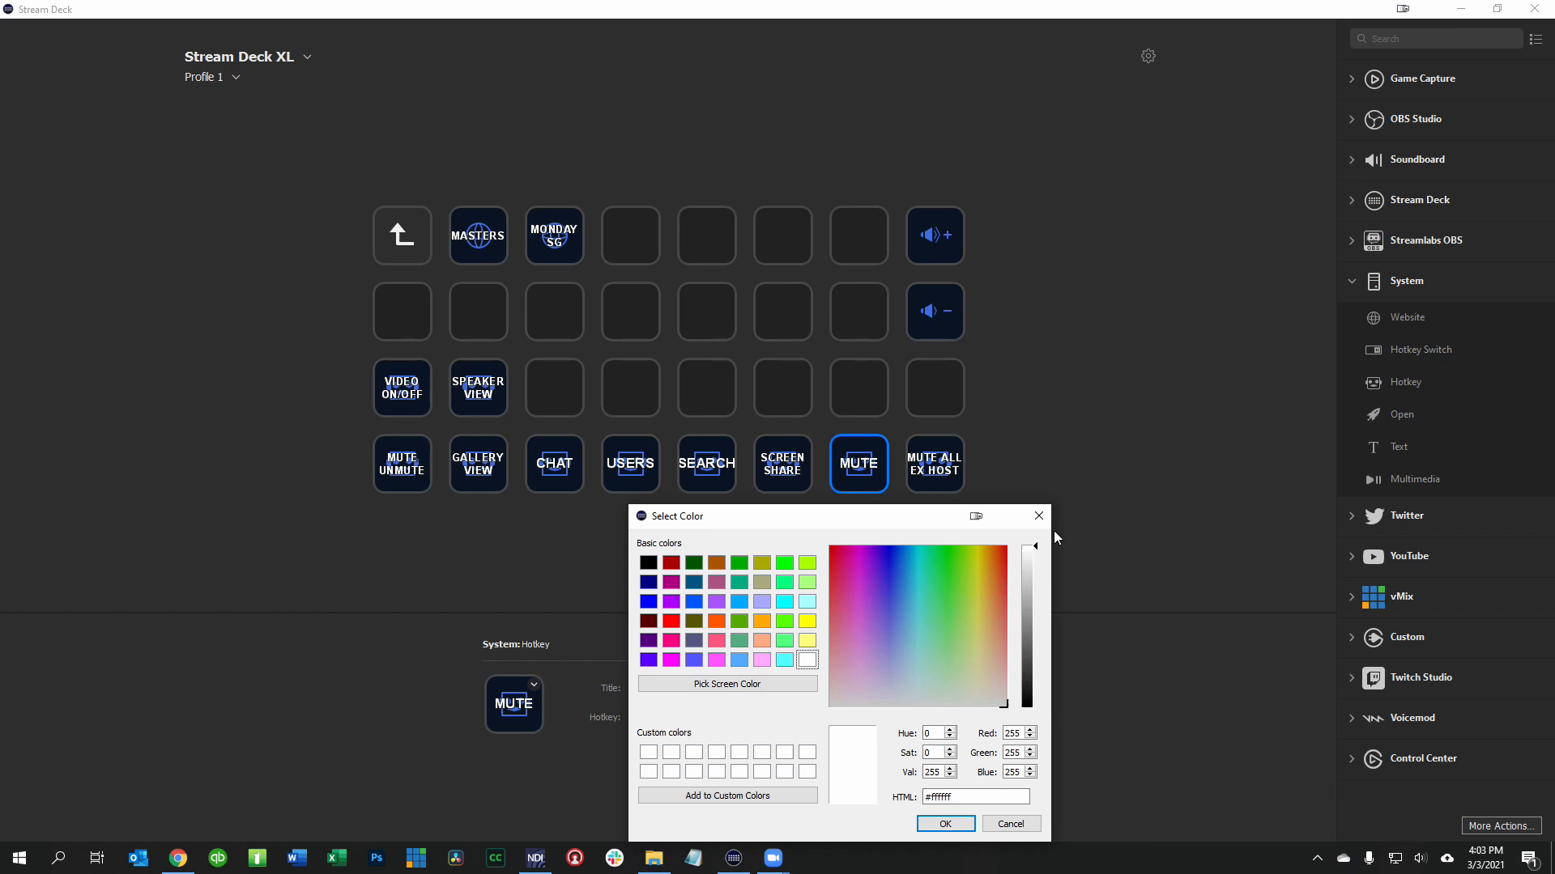
{"action": "left_click", "coordinate": [1009, 825]}
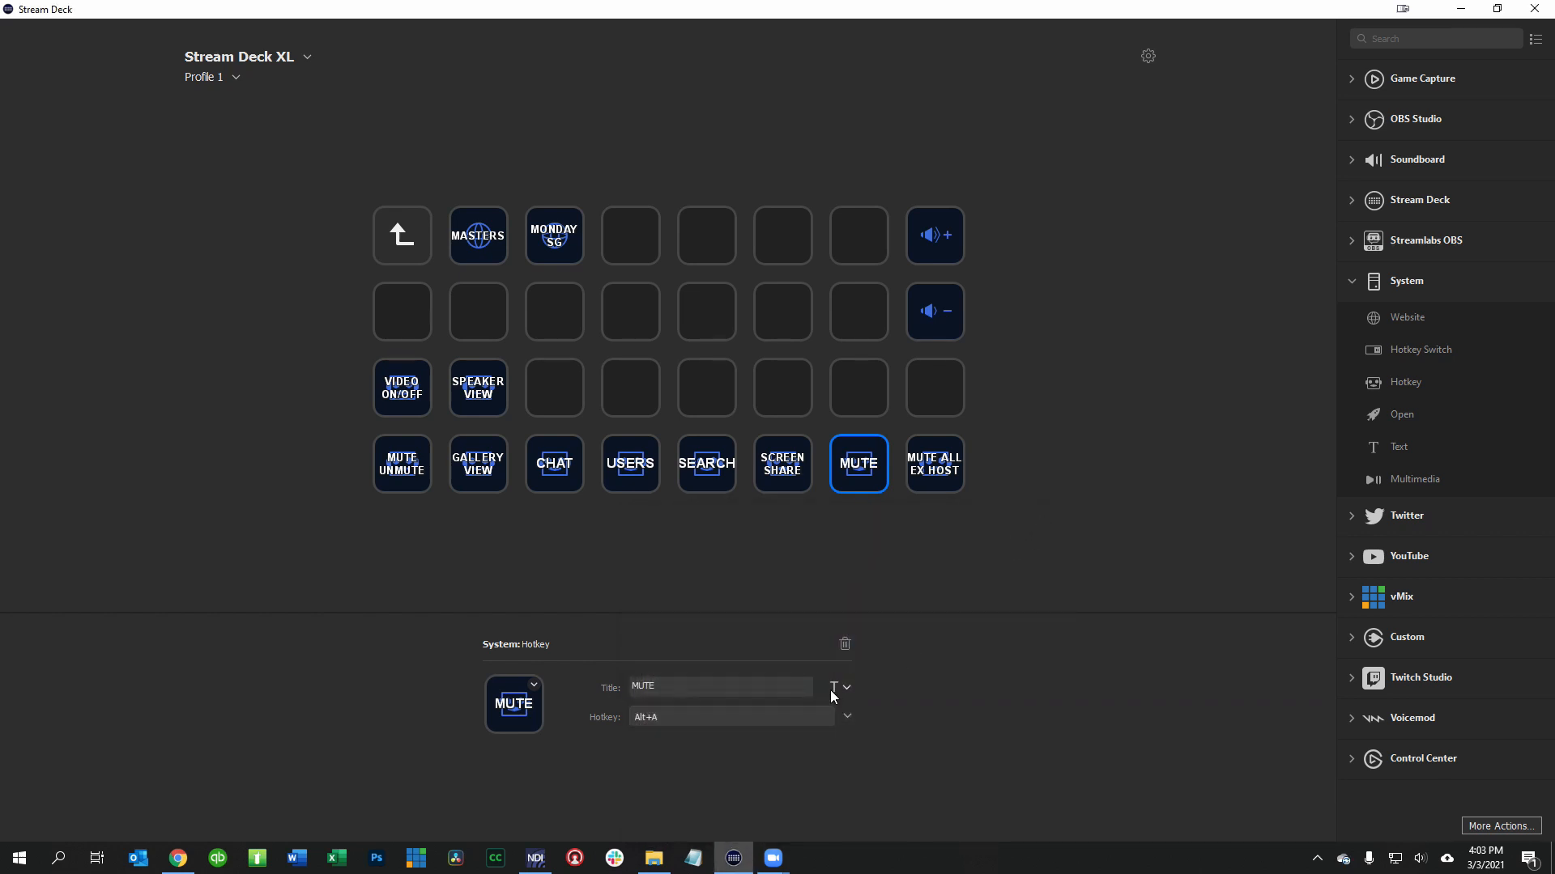
{"action": "left_click", "coordinate": [834, 686]}
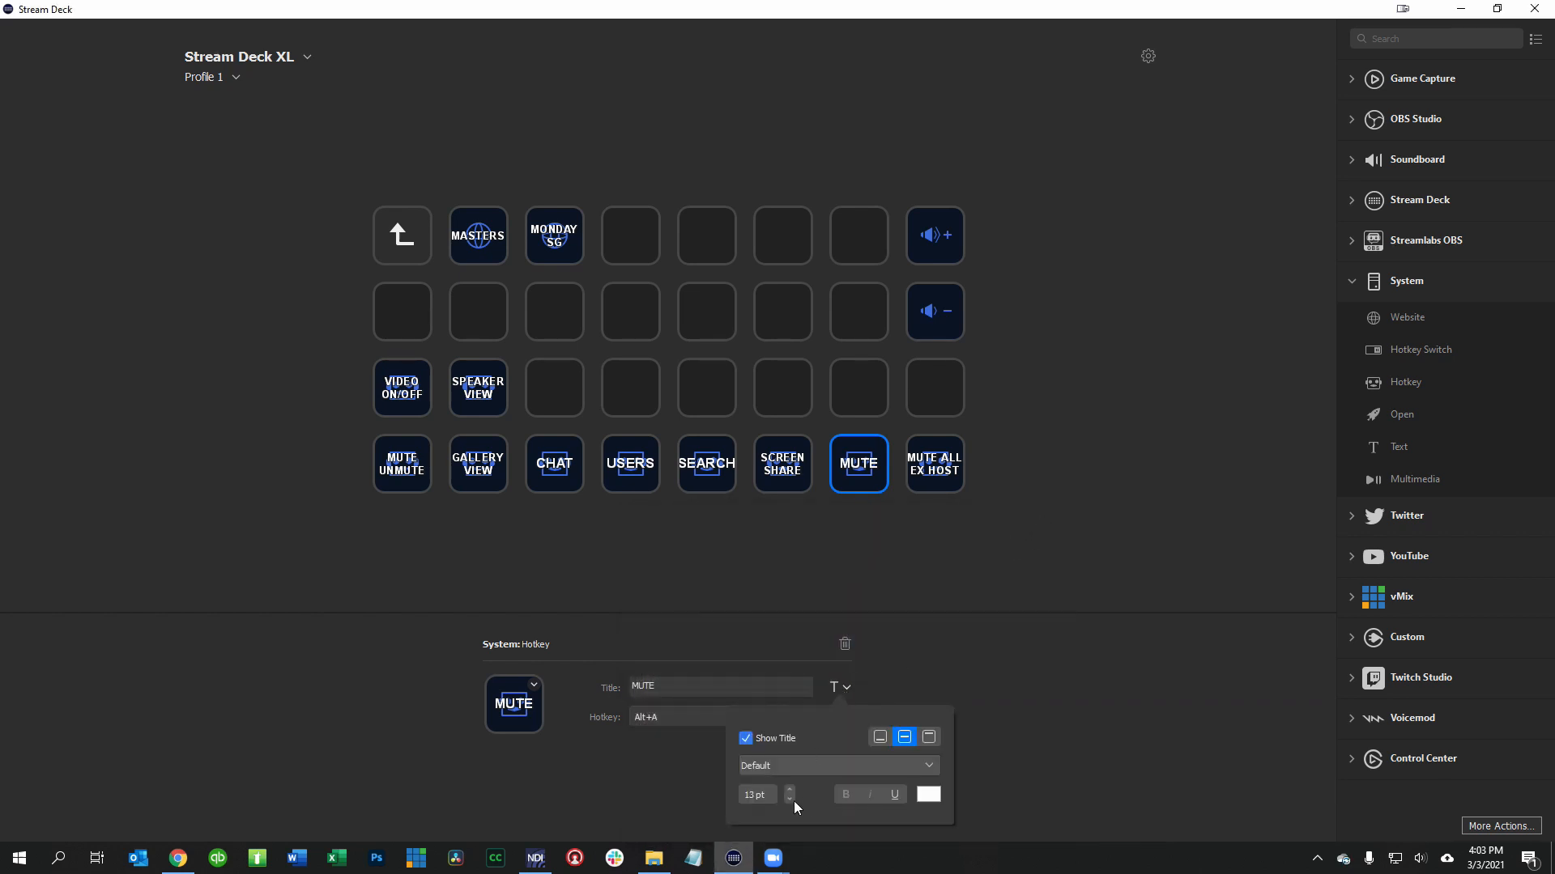
{"action": "left_click", "coordinate": [788, 791]}
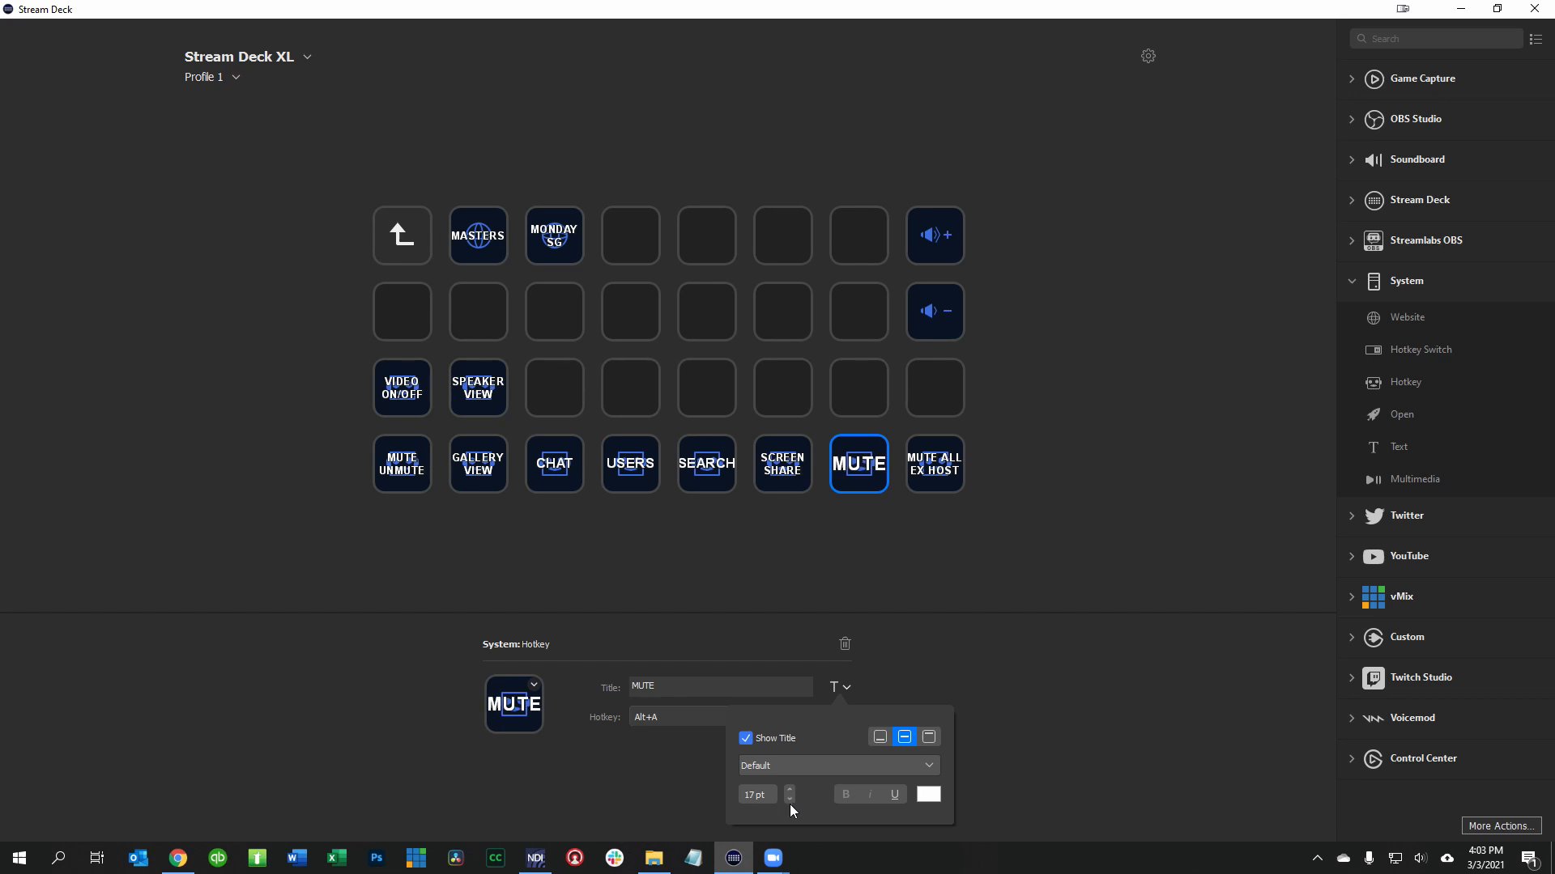
{"action": "left_click", "coordinate": [789, 798]}
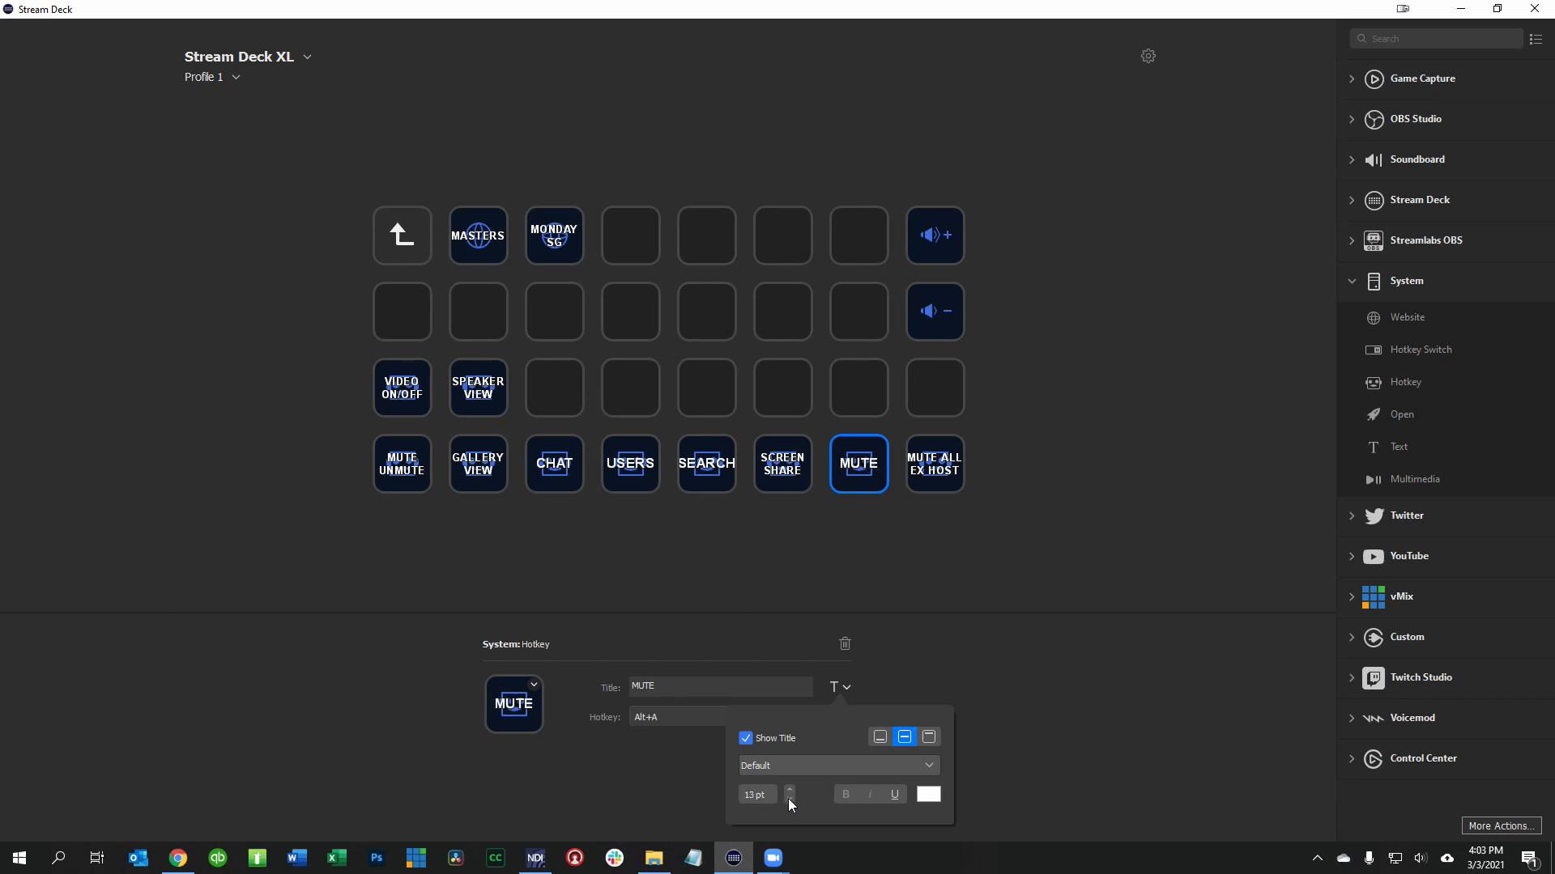
{"action": "left_click", "coordinate": [895, 568]}
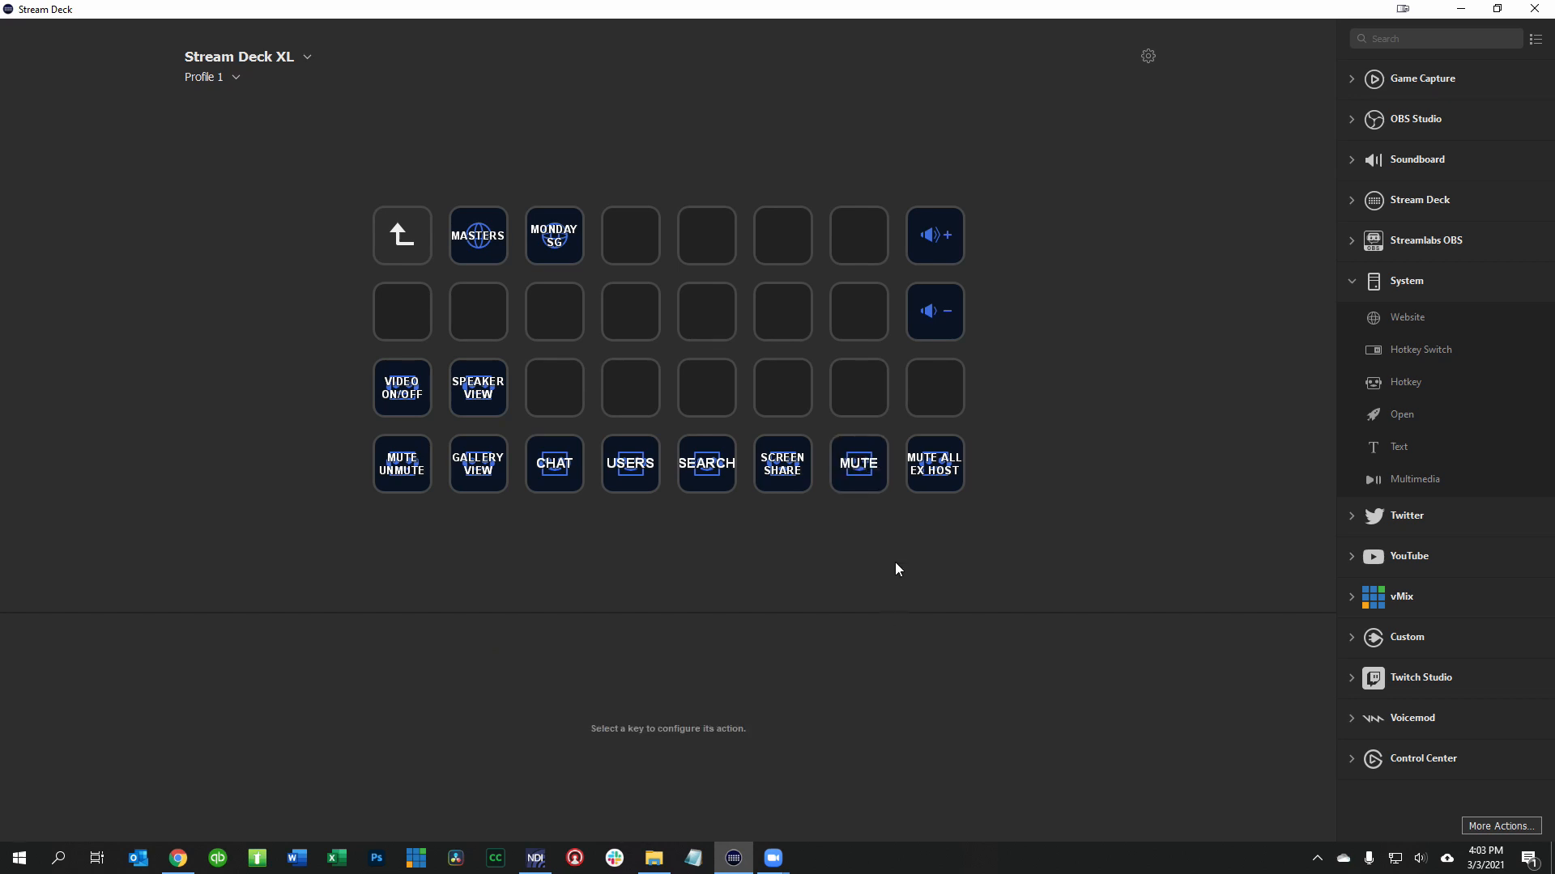